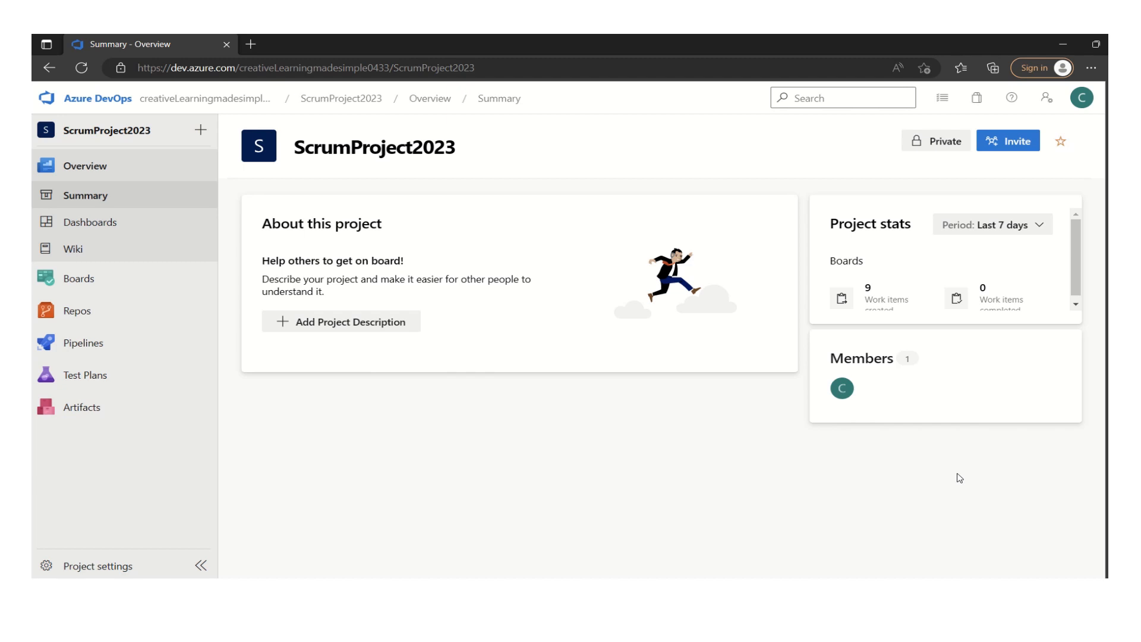
mouse_move(860, 312)
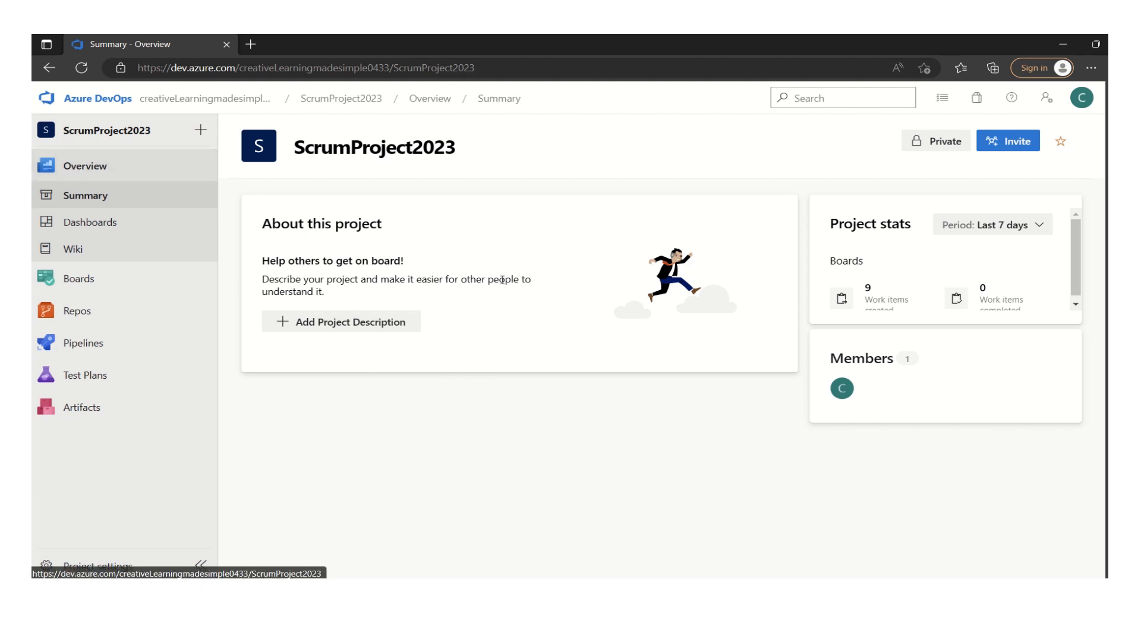
mouse_move(540, 397)
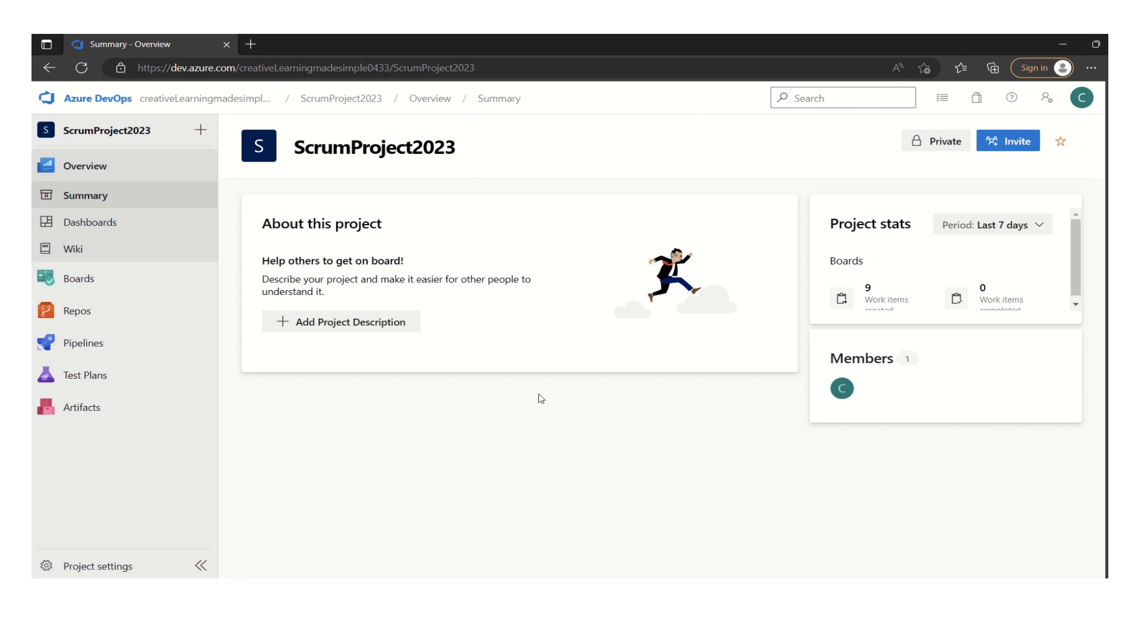
mouse_move(315, 169)
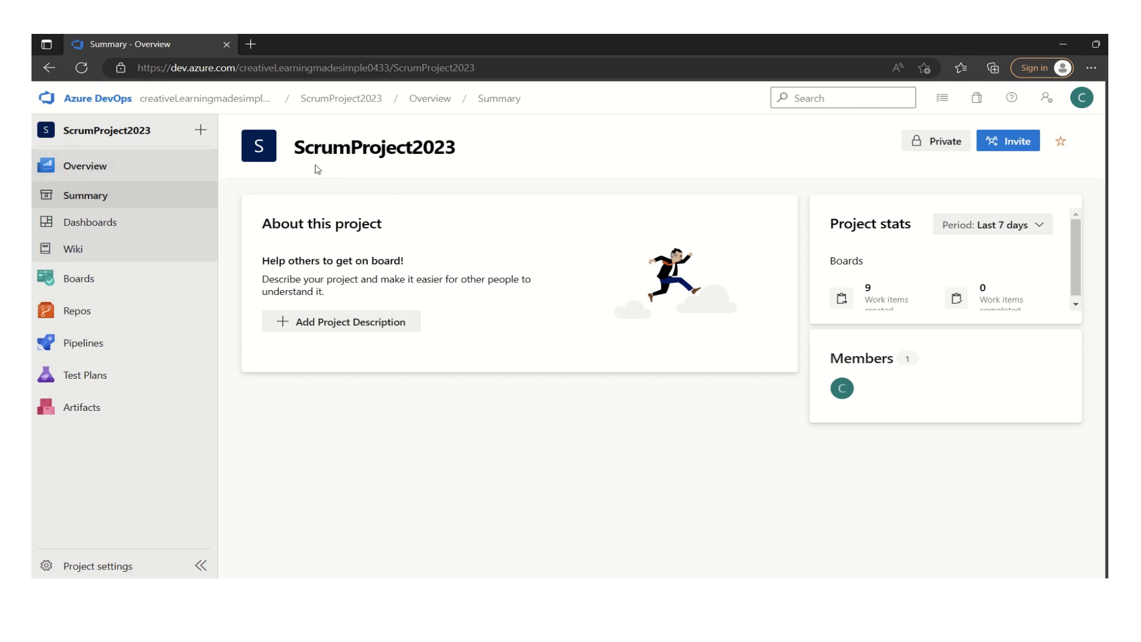
mouse_move(72, 205)
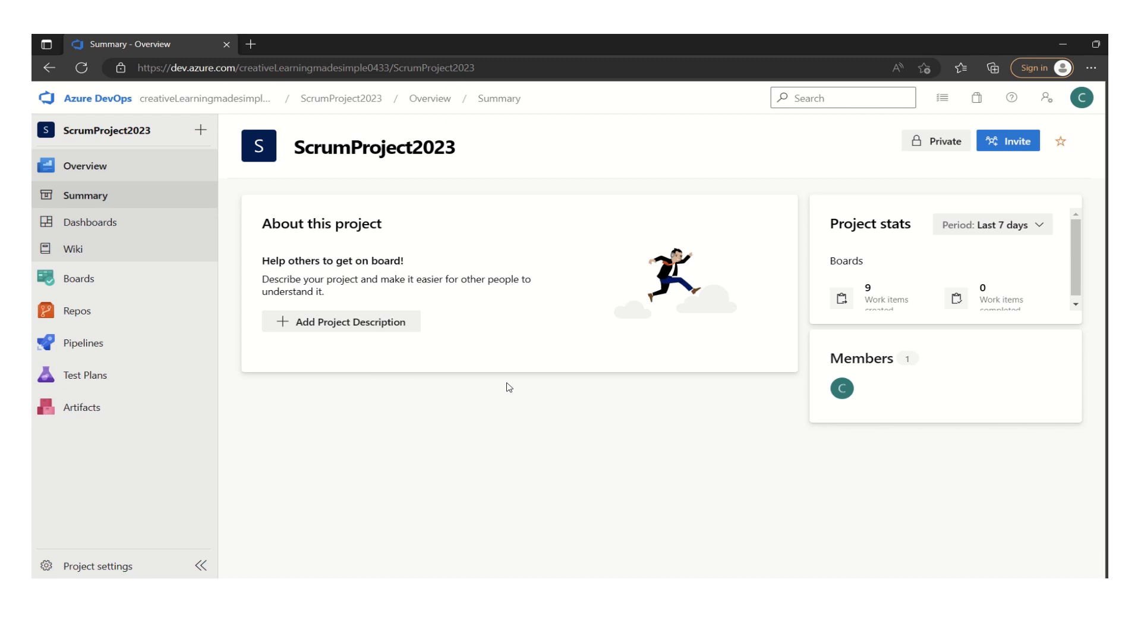
Step: Go to the Boards area of ScrumProject2023 from the left navigation
click(78, 278)
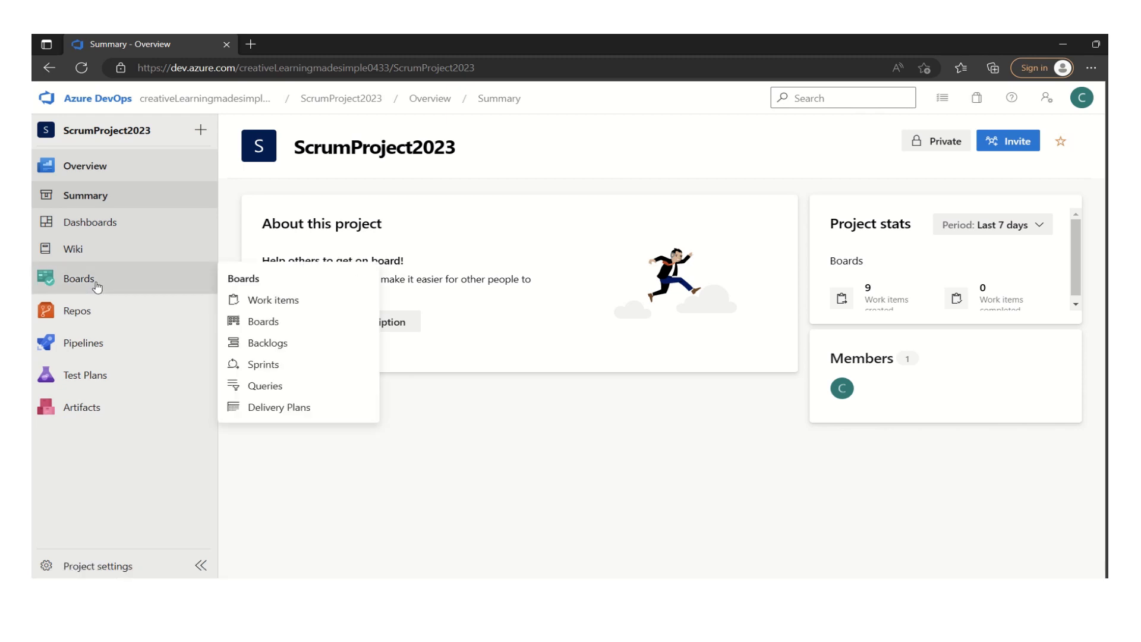
mouse_move(263, 320)
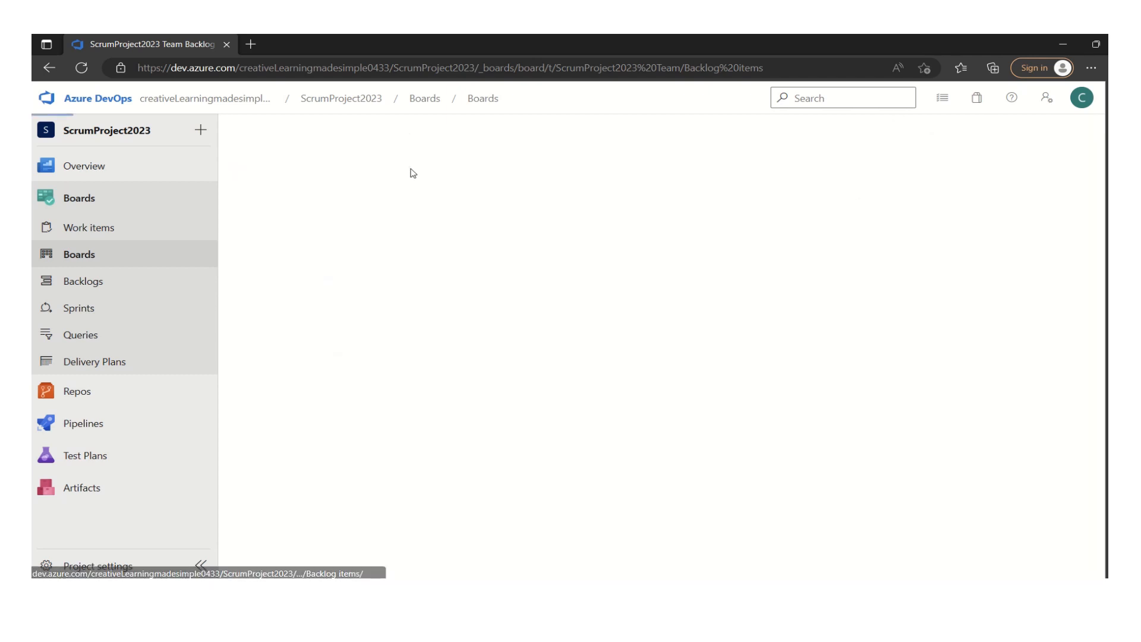
Step: Show the team backlog with User Login expanded to list Login's four tasks
click(82, 280)
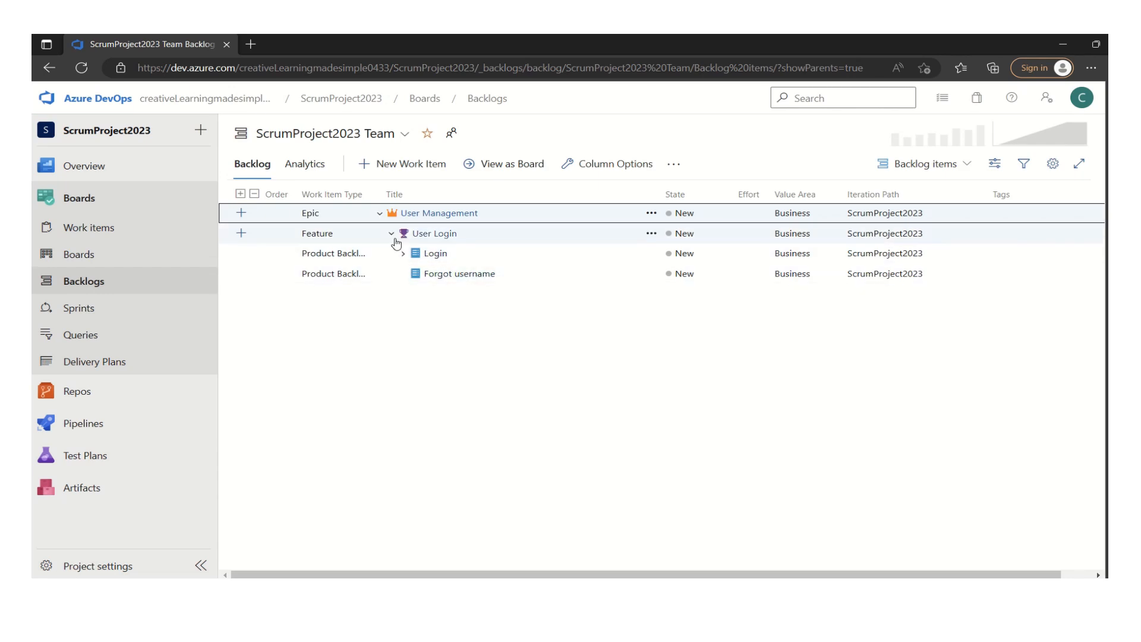
click(393, 233)
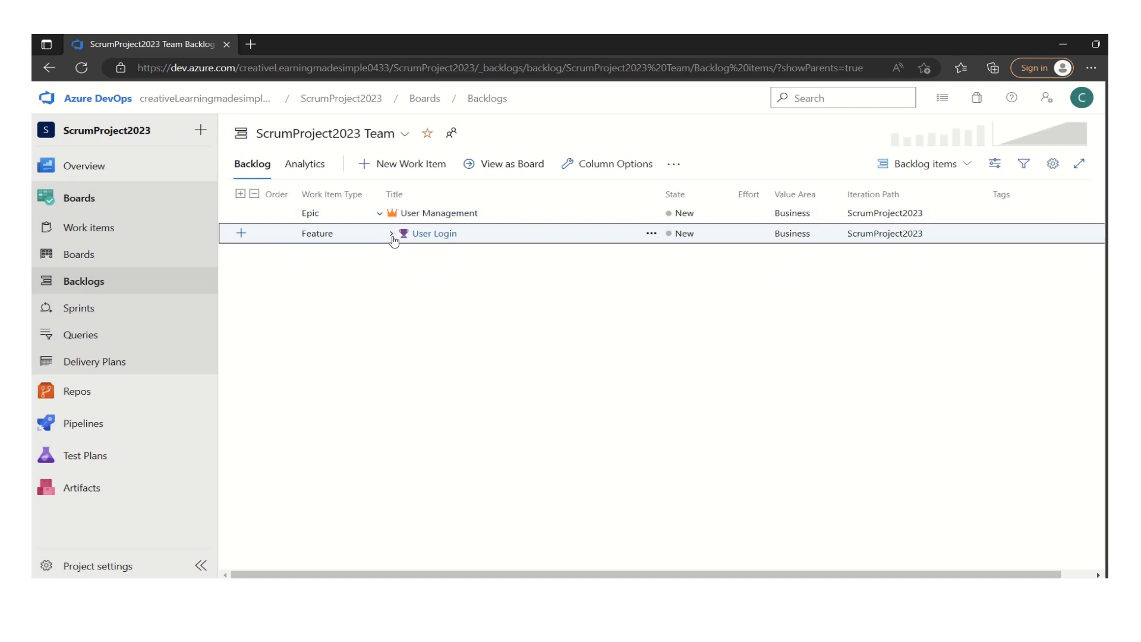
click(391, 233)
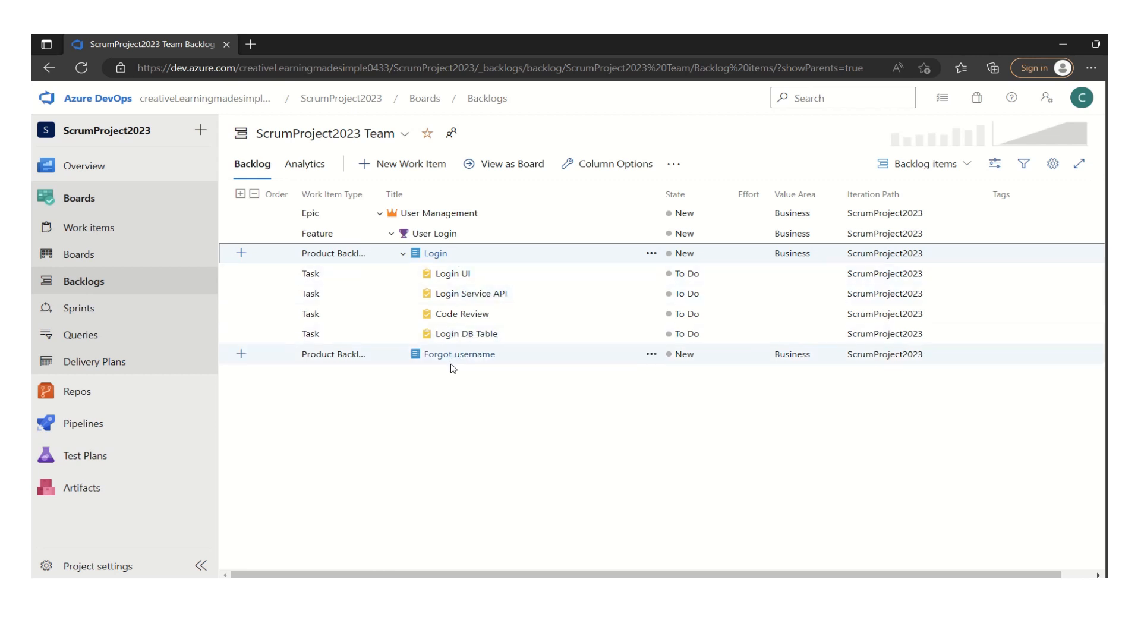
mouse_move(486, 367)
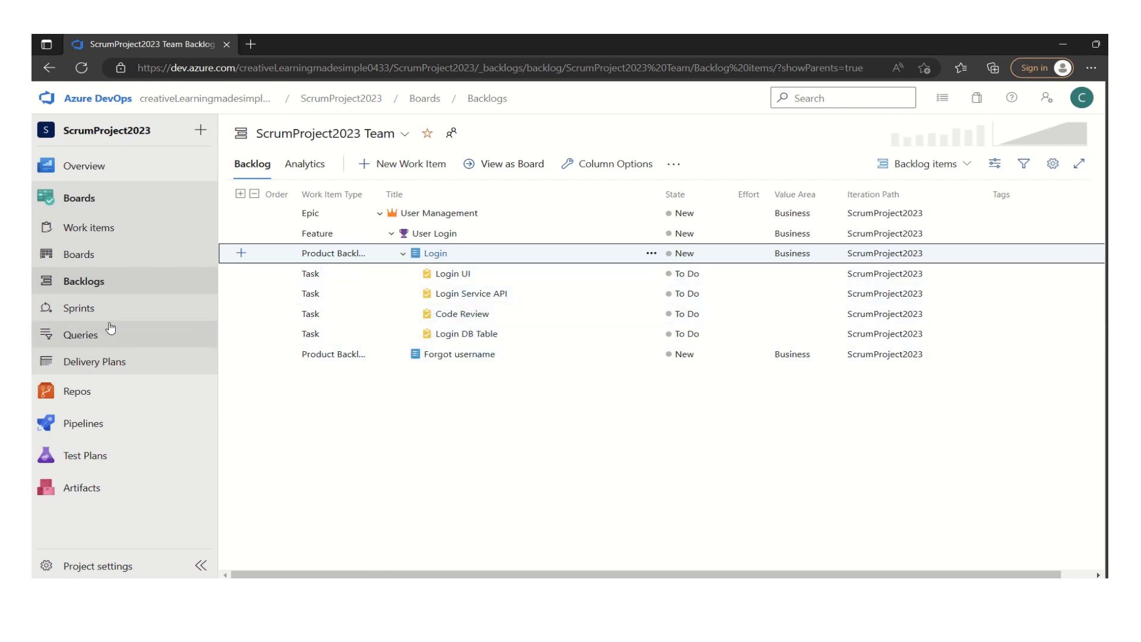
mouse_move(79, 306)
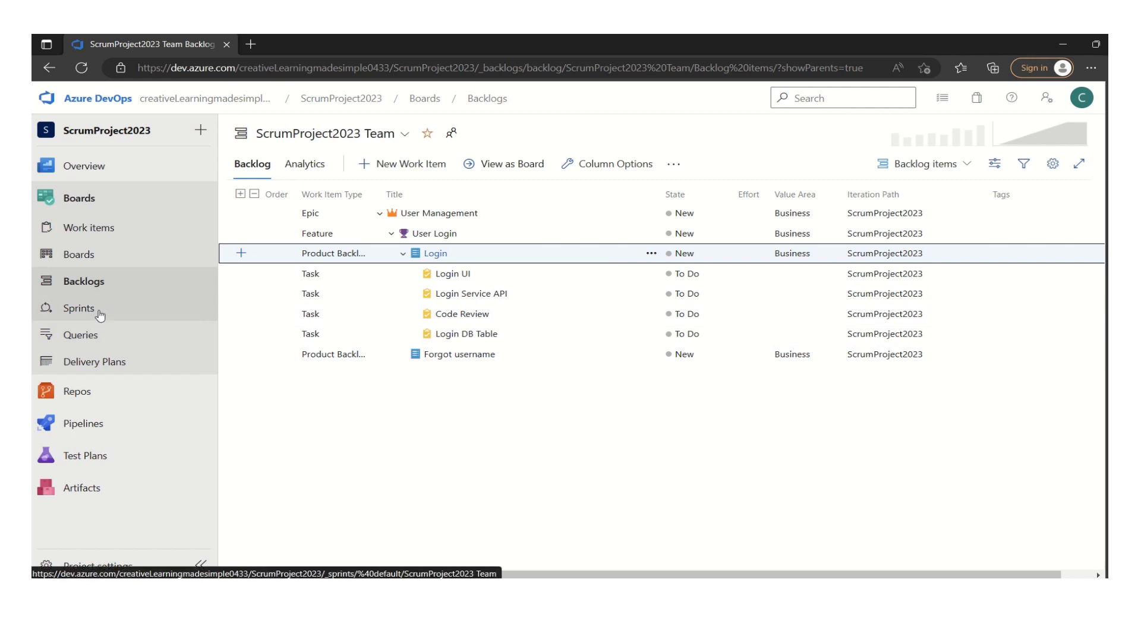
Step: Go to Sprints and begin setting Sprint 1's iteration dates
click(80, 307)
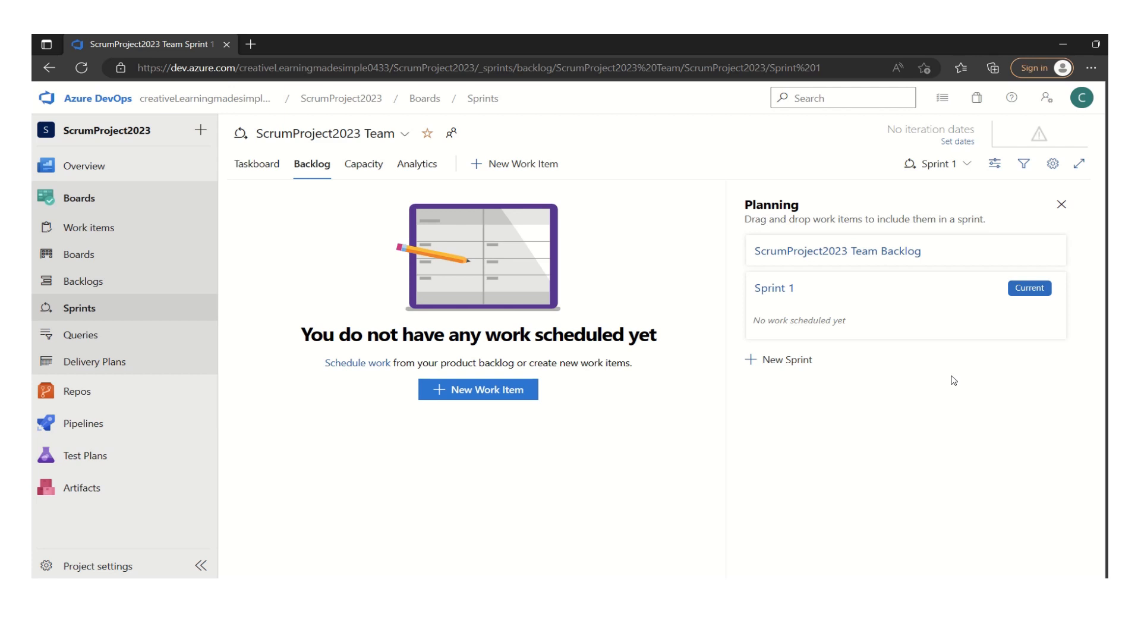
mouse_move(907, 391)
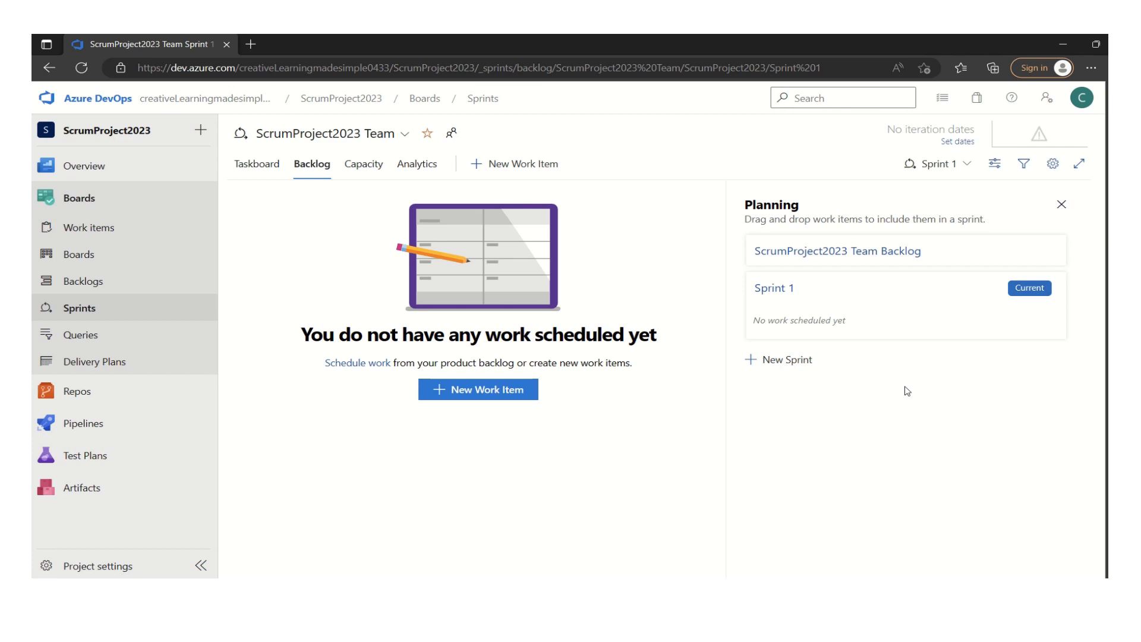
mouse_move(999, 436)
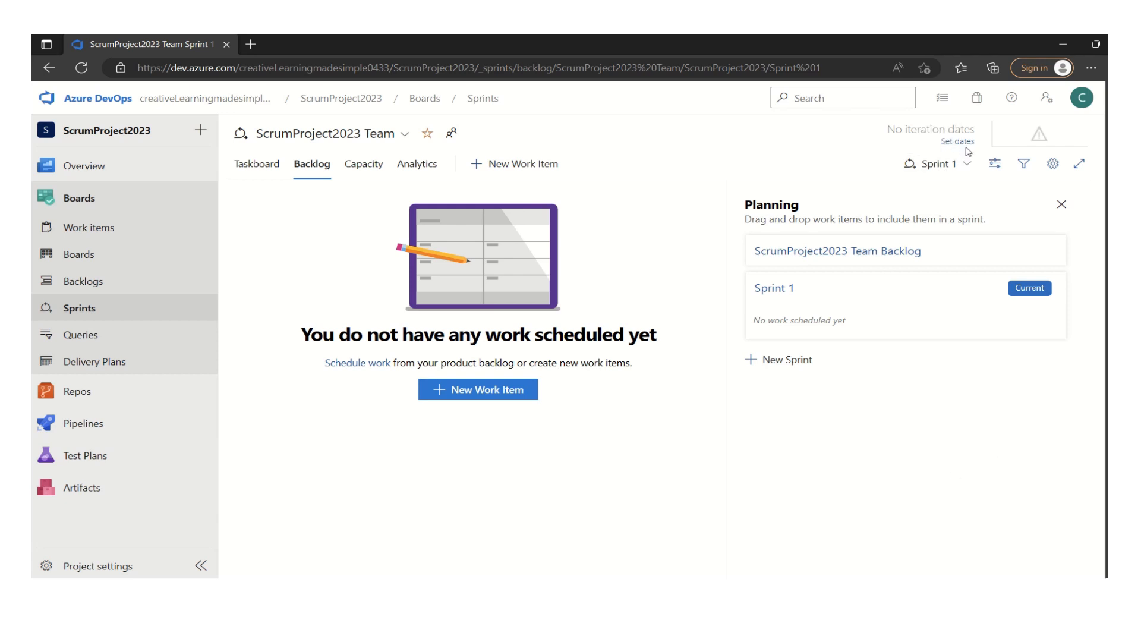
mouse_move(890, 444)
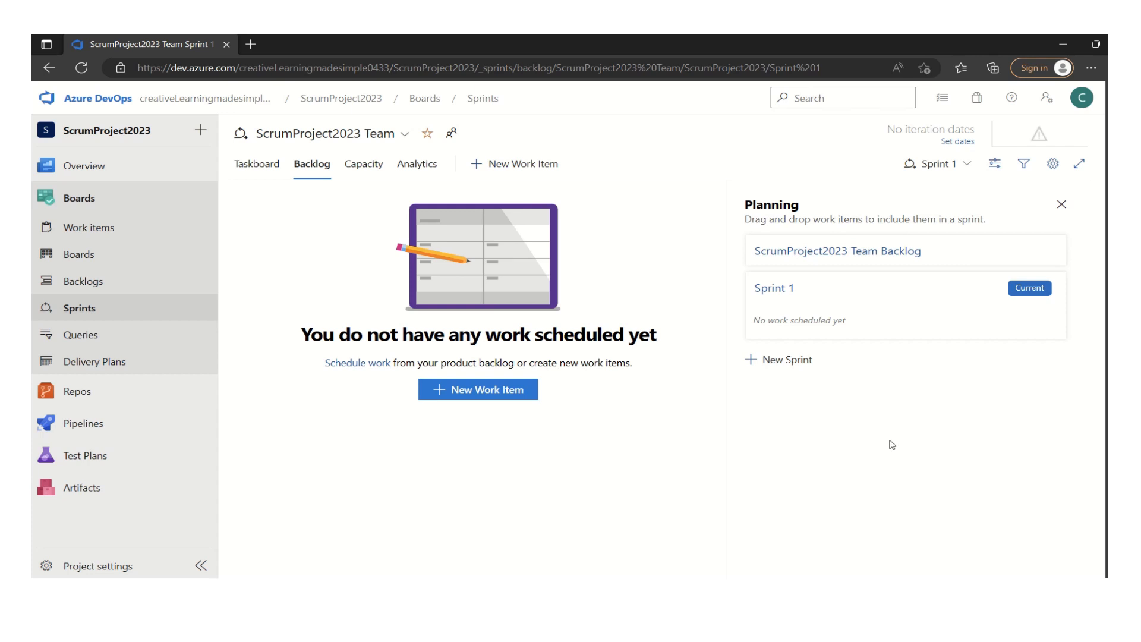
mouse_move(884, 264)
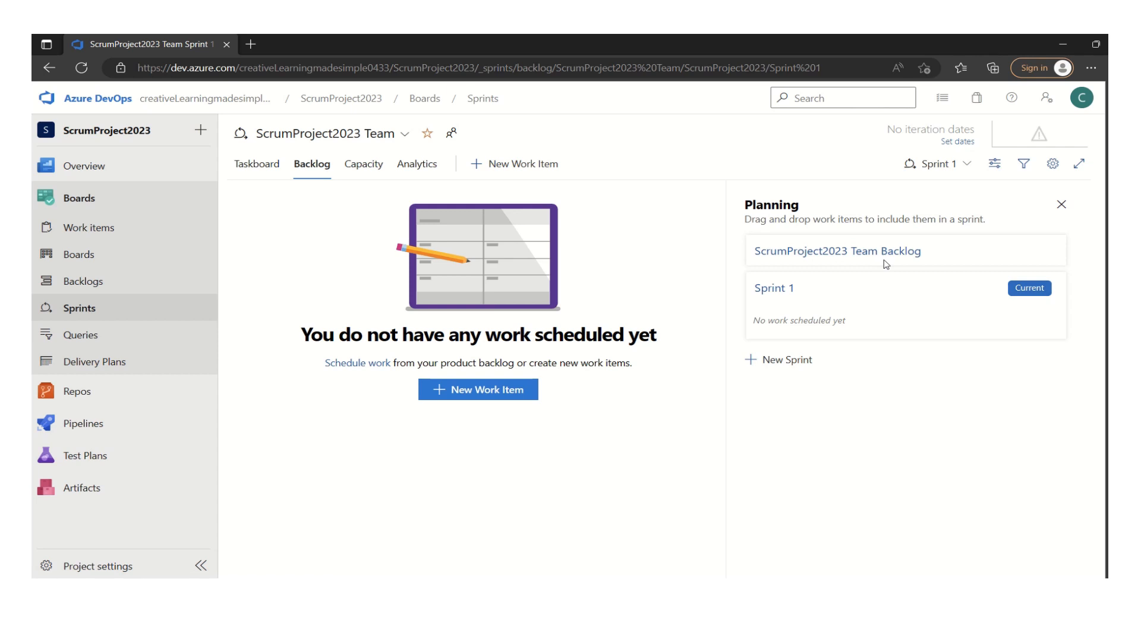
mouse_move(988, 215)
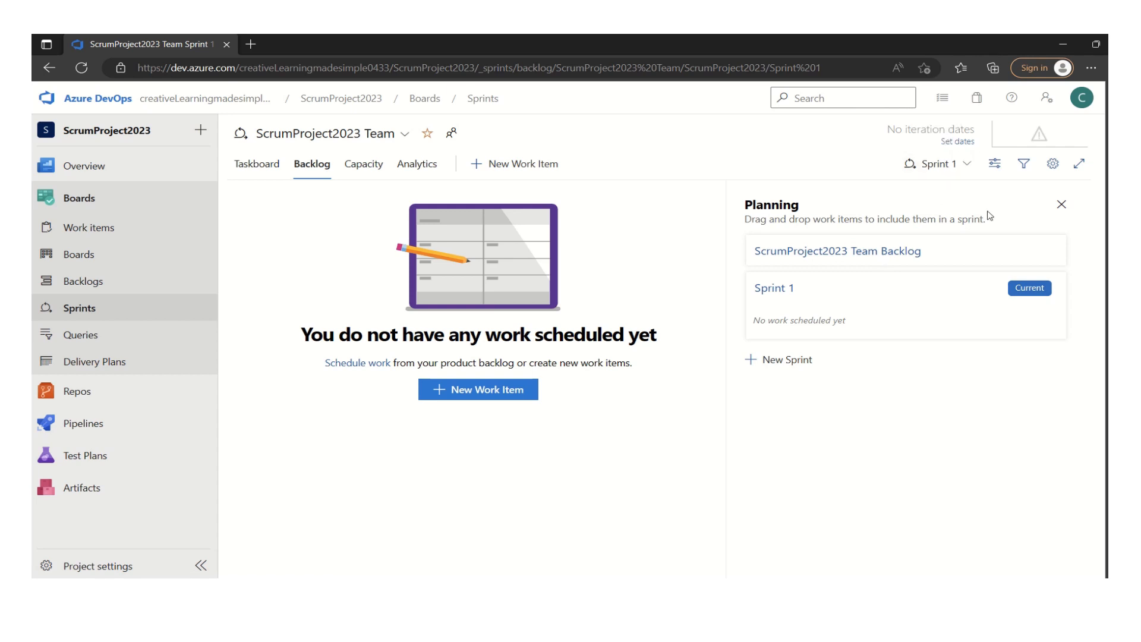
mouse_move(961, 151)
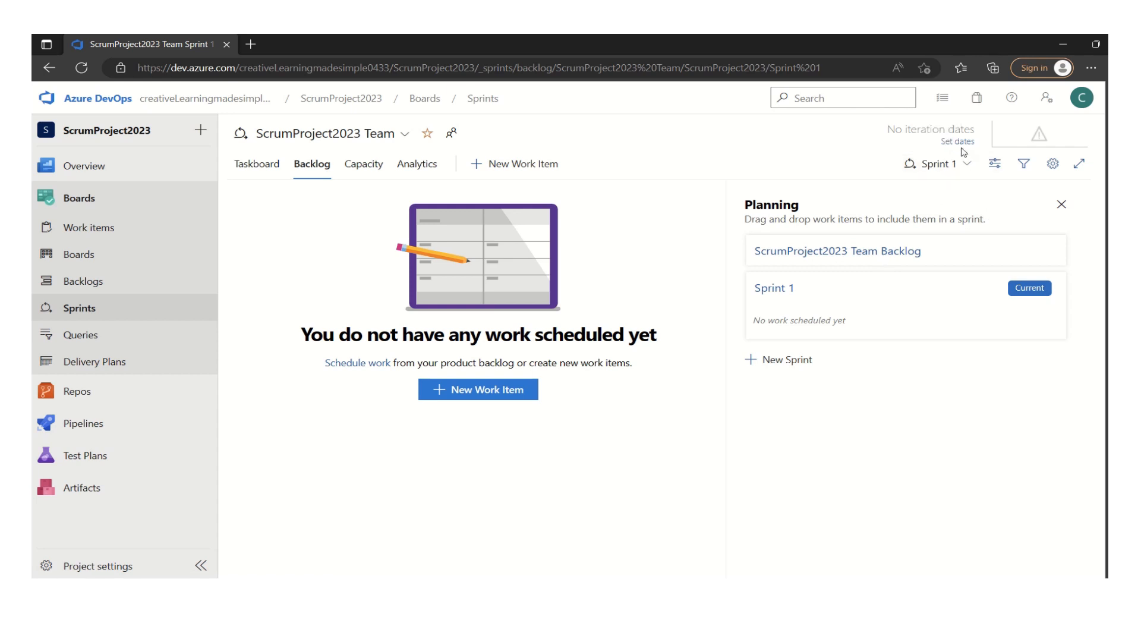
click(958, 141)
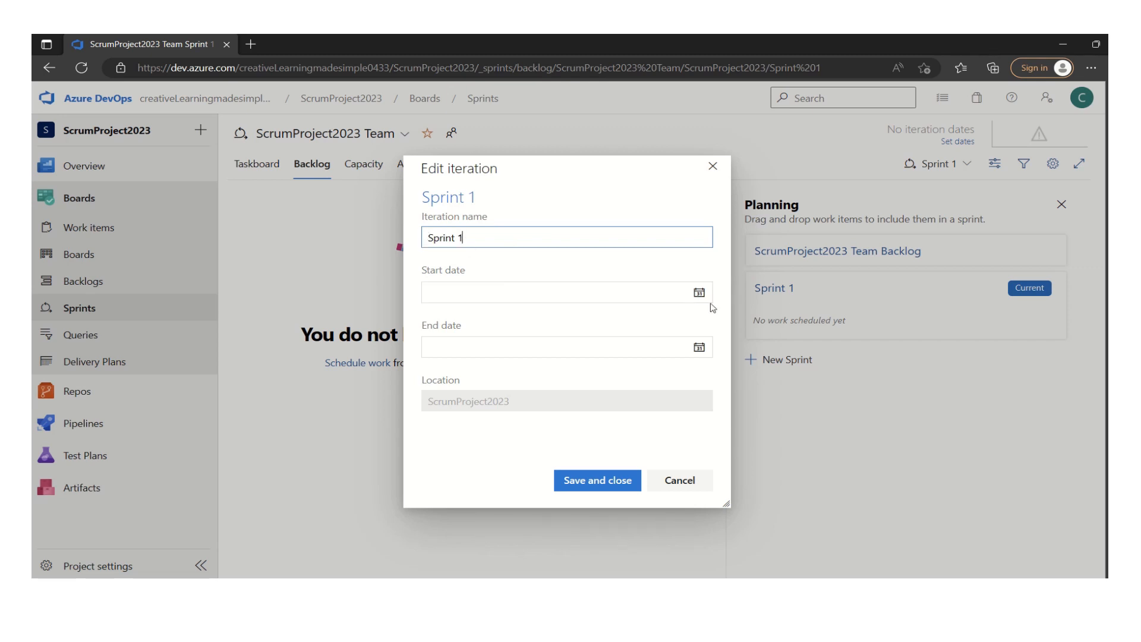
Step: Set Sprint 1's start date to 3/21/2023 in the Edit iteration dialog
click(559, 293)
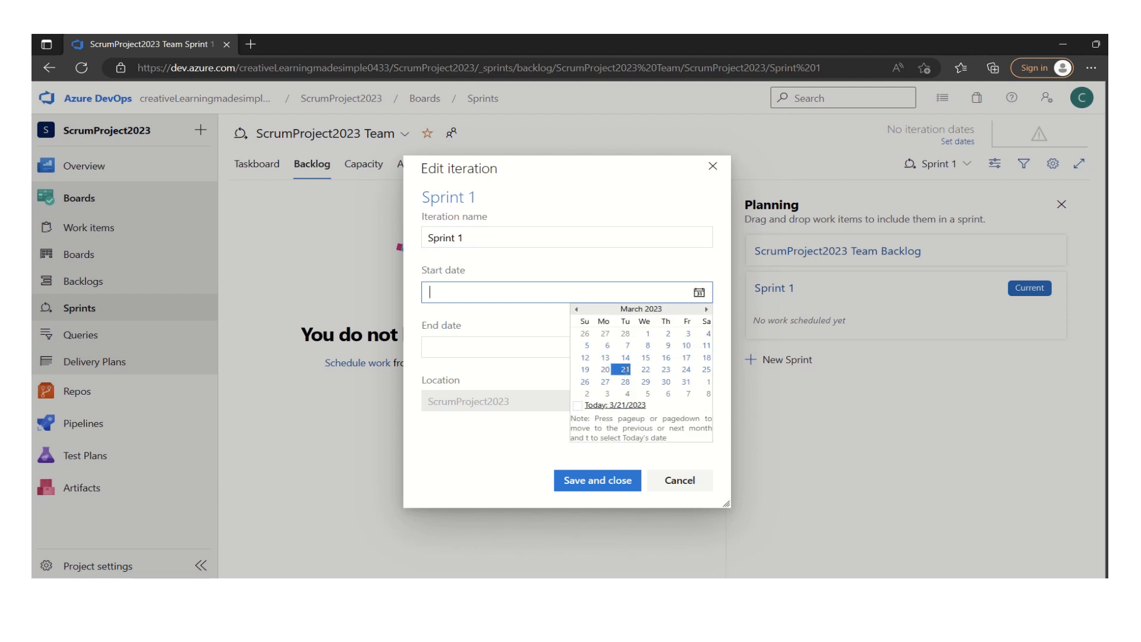
click(623, 369)
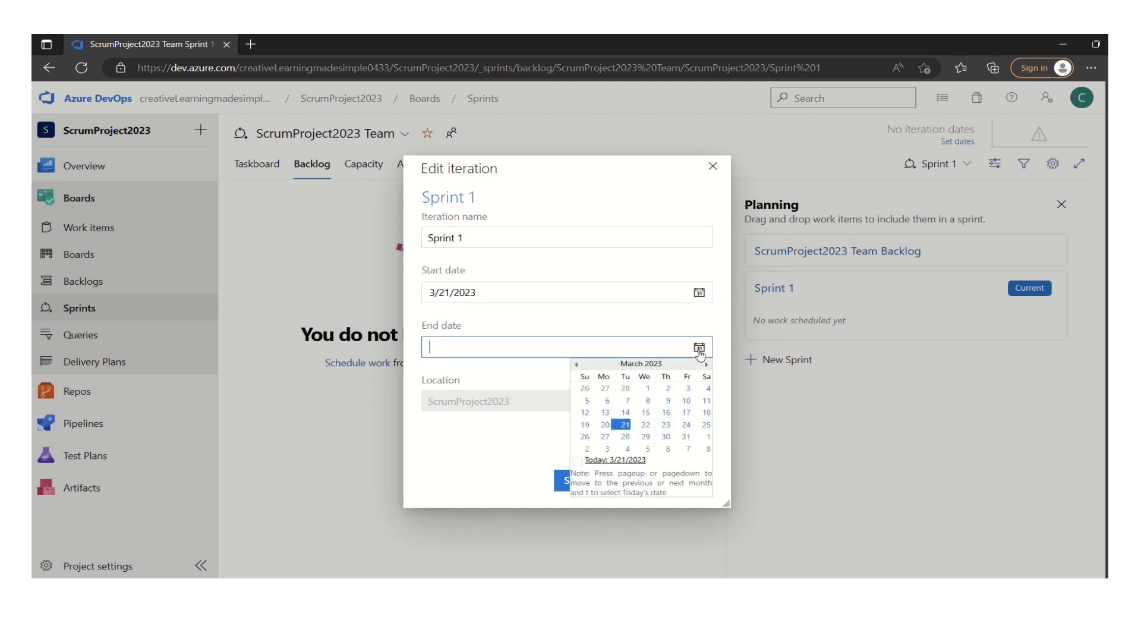
mouse_move(606, 448)
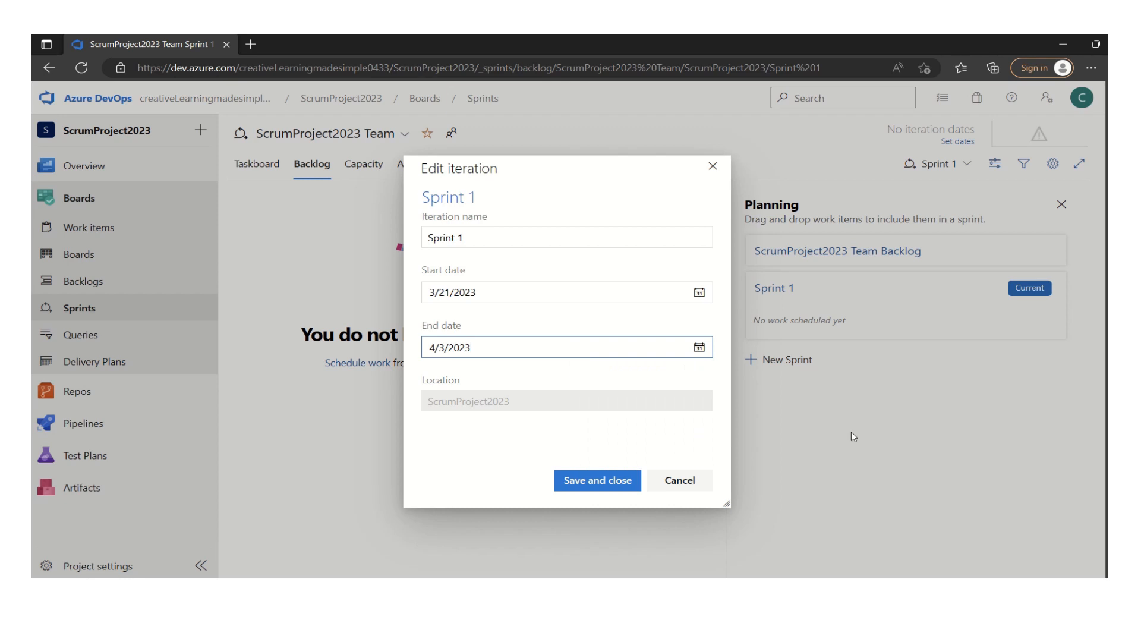
mouse_move(624, 524)
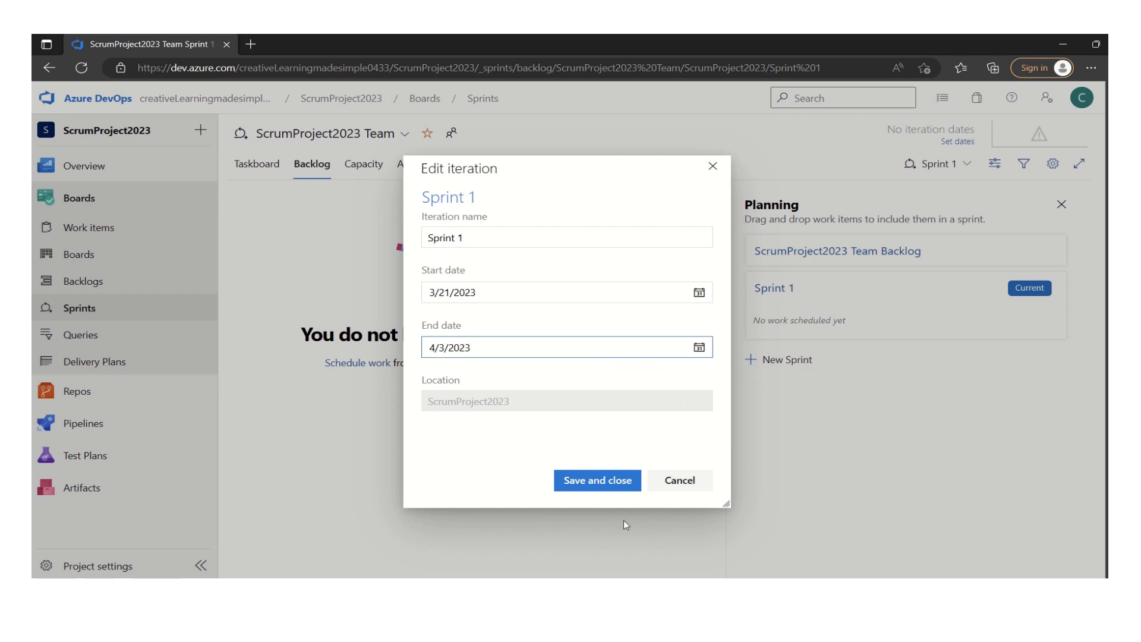
Step: Save Sprint 1's dates of 3/21/2023 to 4/3/2023
click(595, 480)
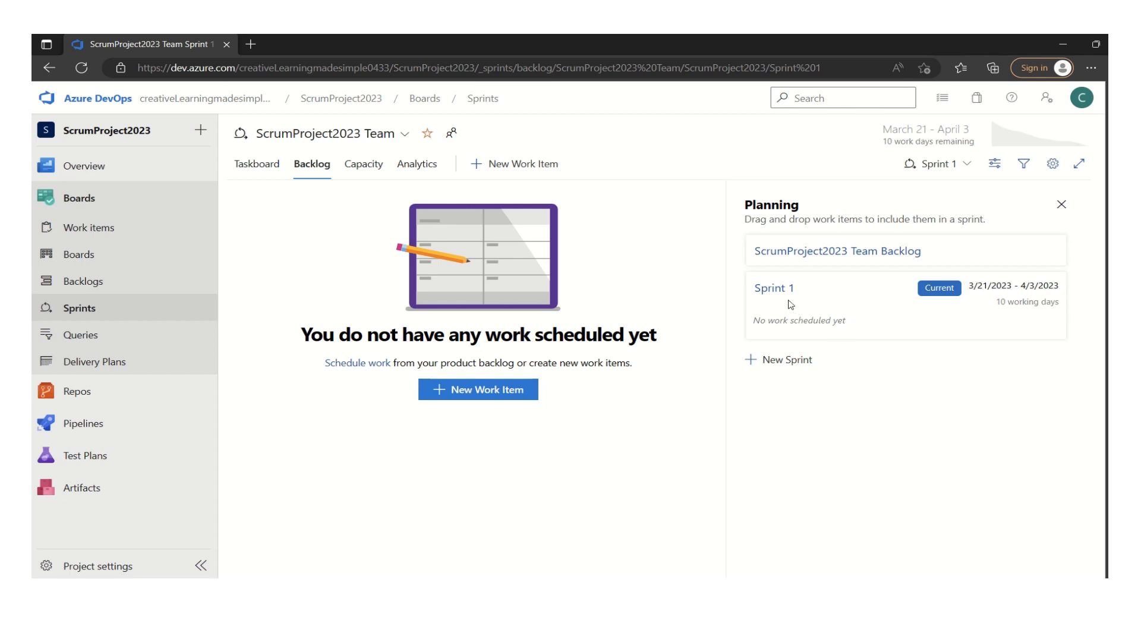
mouse_move(980, 306)
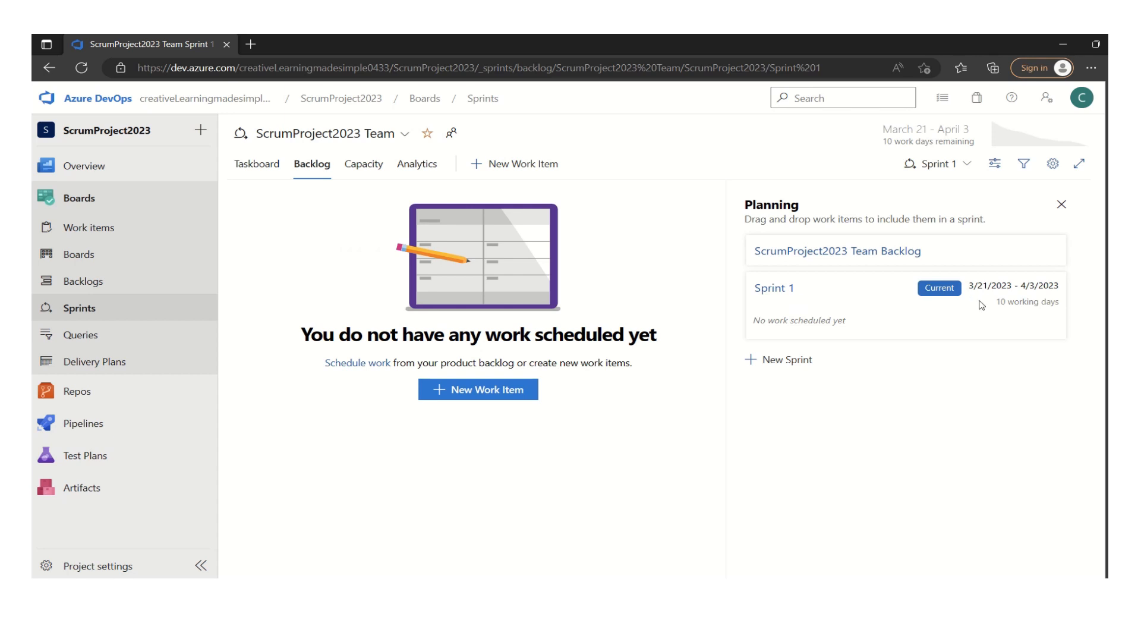
mouse_move(1032, 297)
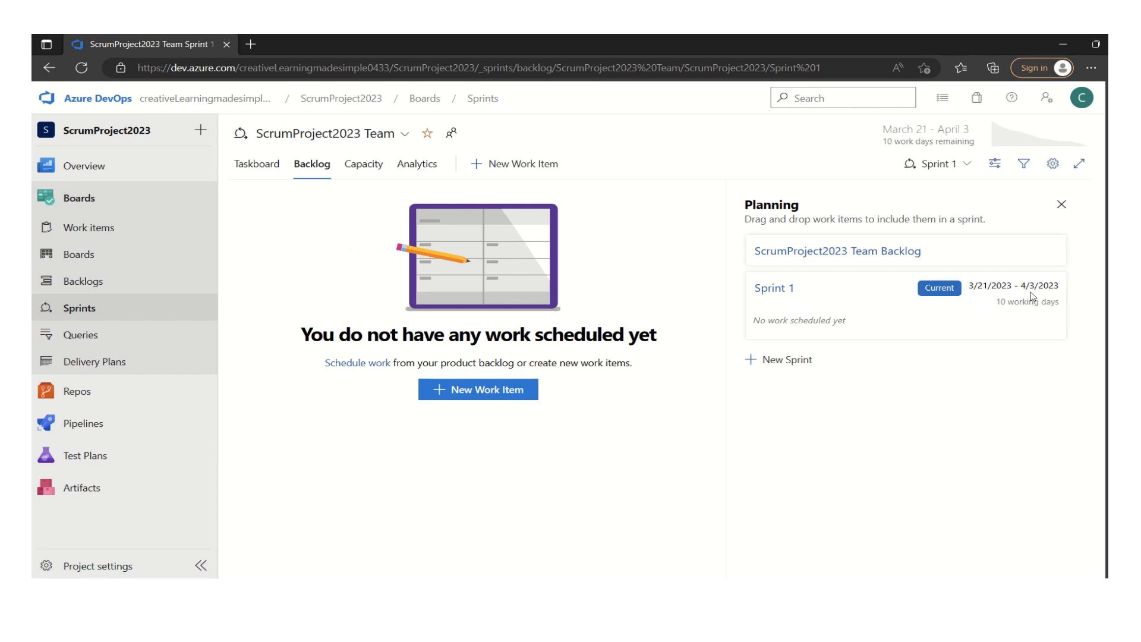
mouse_move(999, 322)
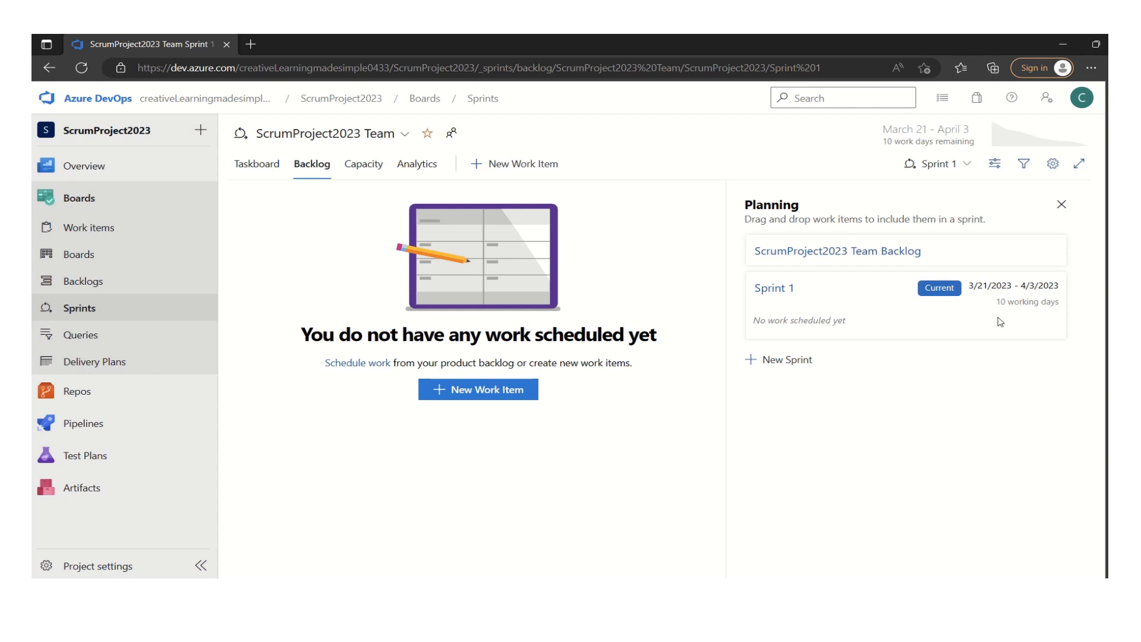
mouse_move(1052, 315)
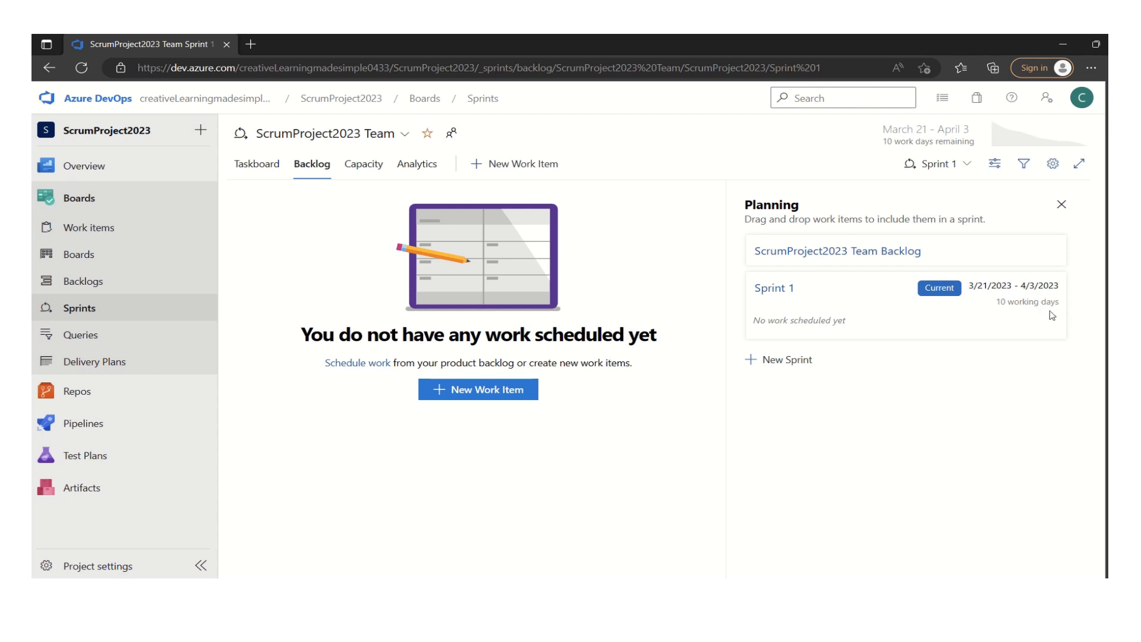
mouse_move(881, 435)
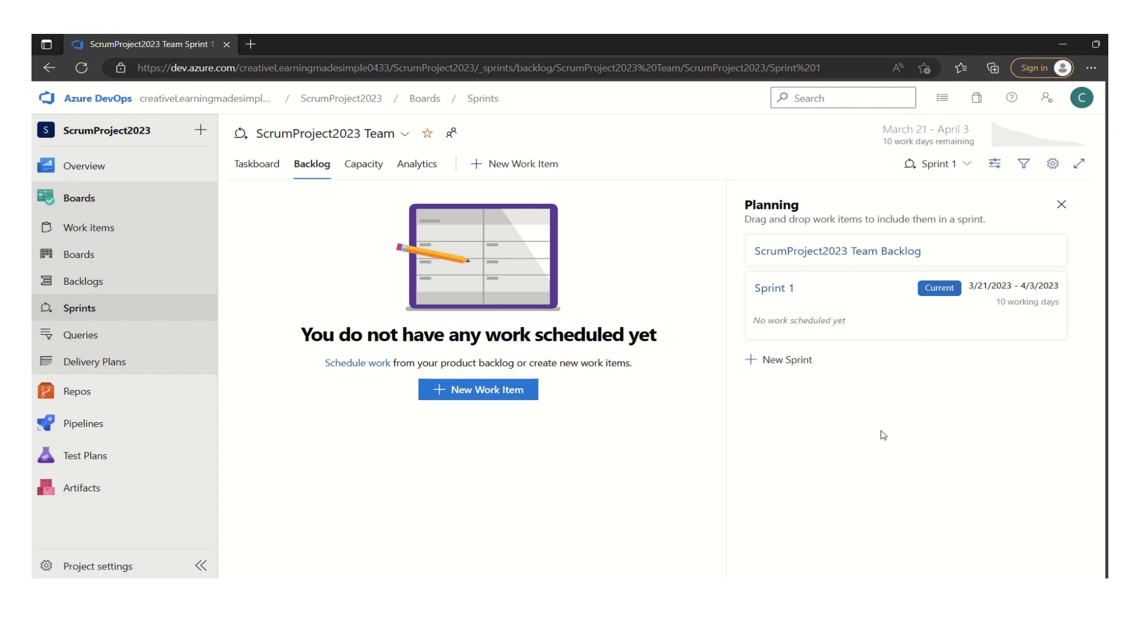
mouse_move(890, 425)
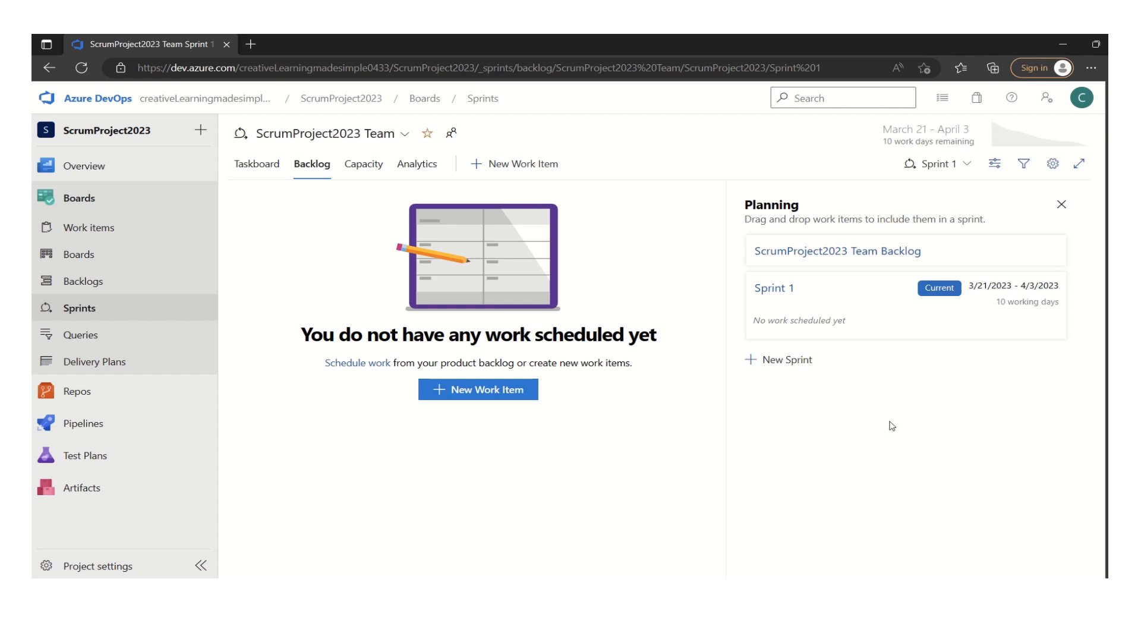
mouse_move(990, 439)
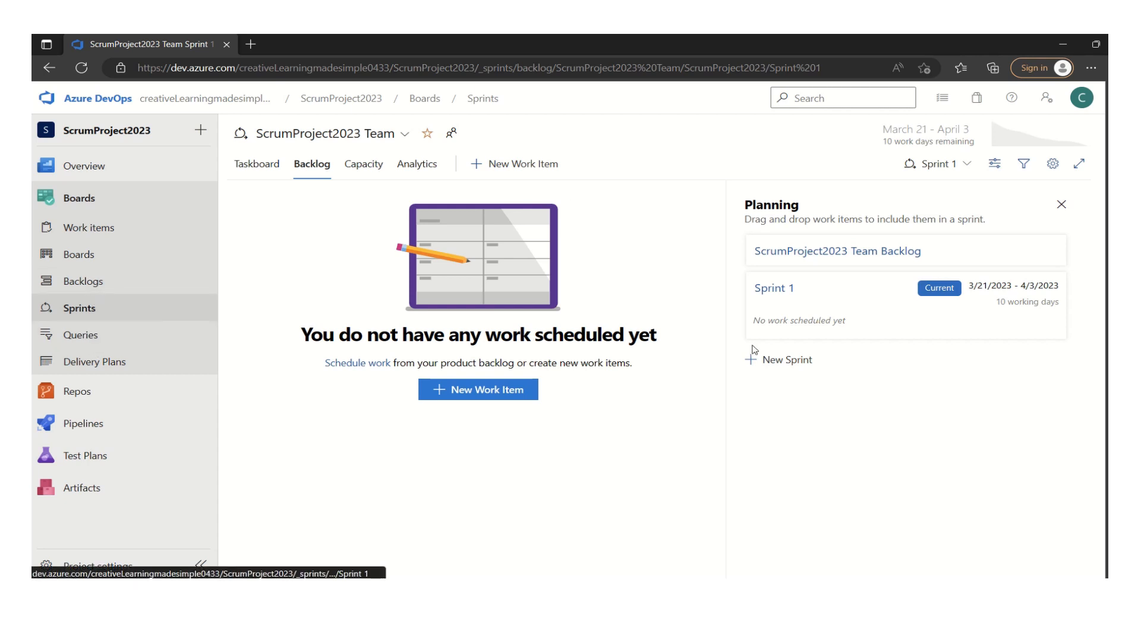
mouse_move(82, 280)
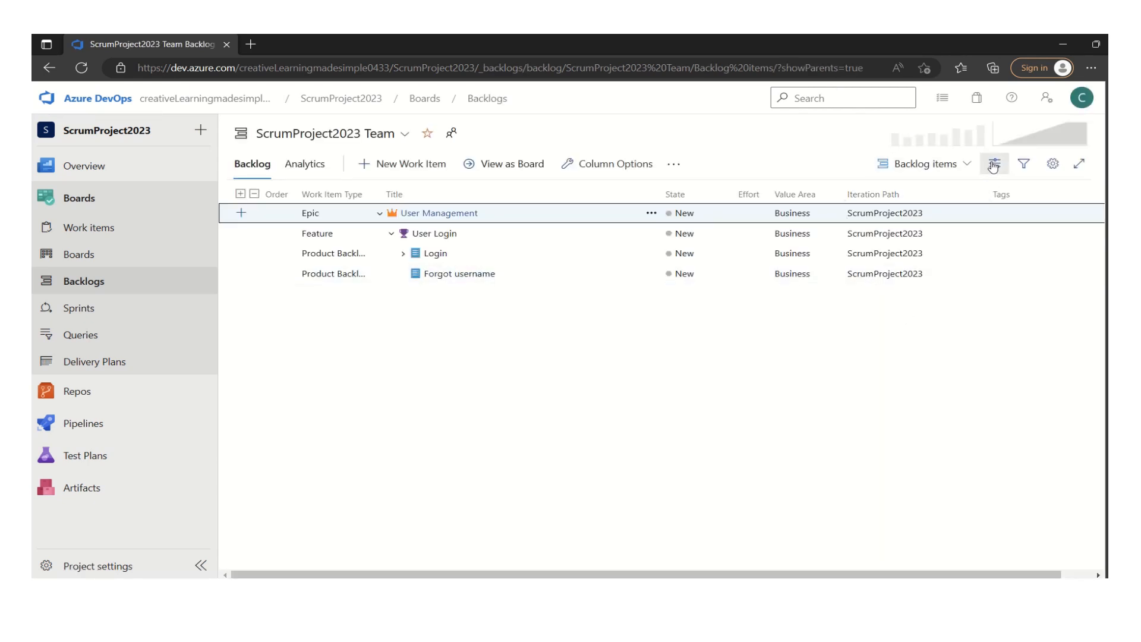
Step: Enable the Planning side pane in the backlog's view options
click(993, 163)
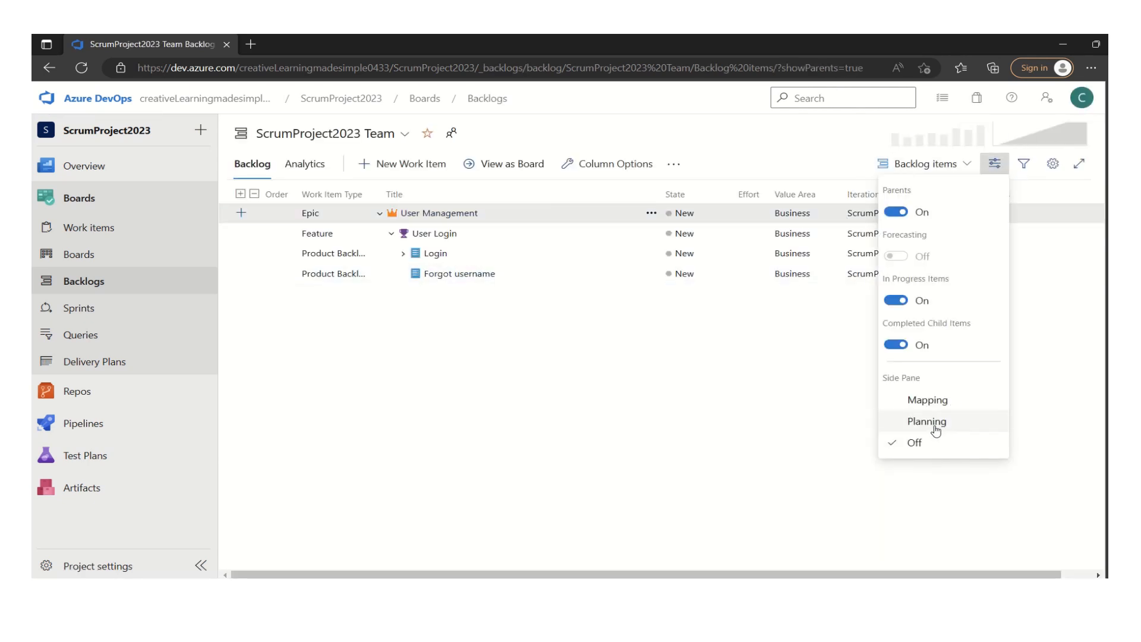
click(925, 421)
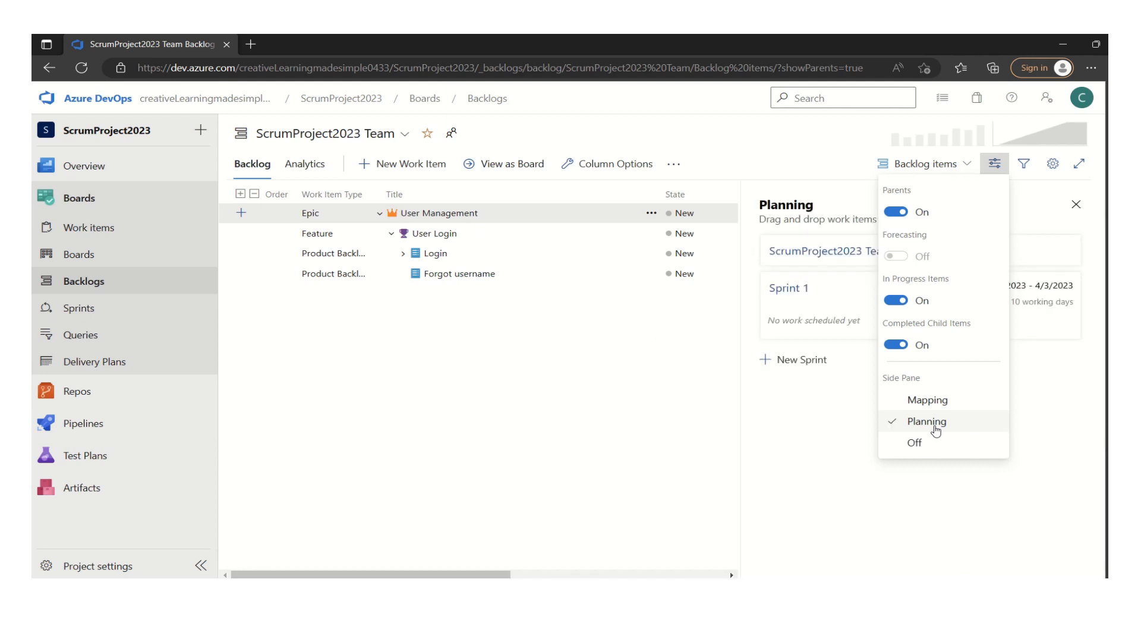
click(927, 421)
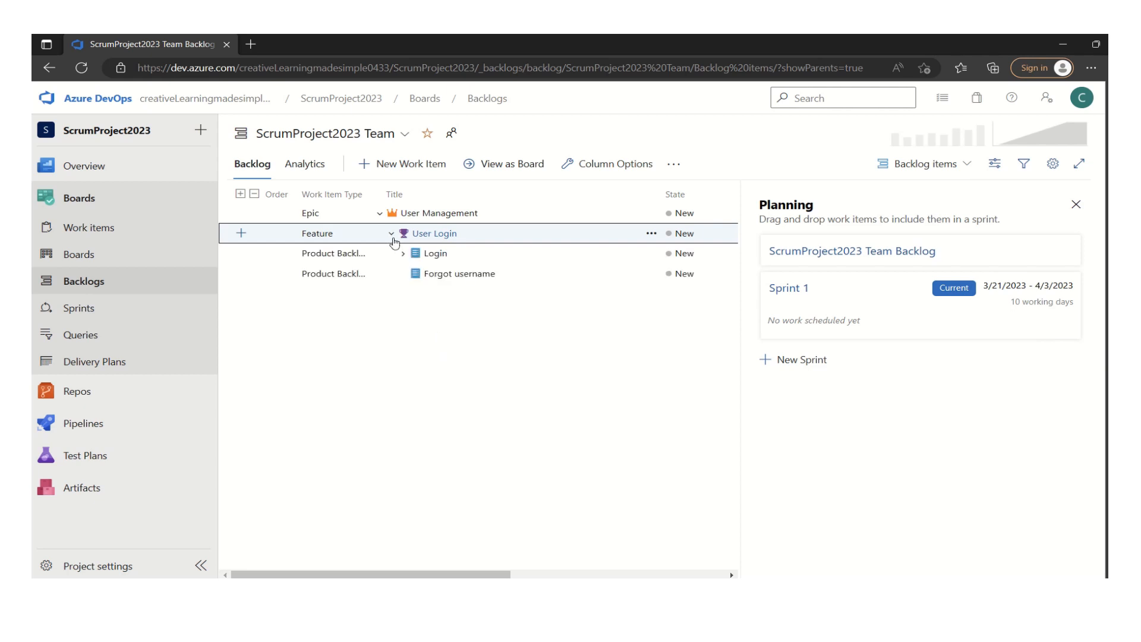
Step: Expand Login and drag Forgot username onto Sprint 1 in the Planning pane
click(402, 253)
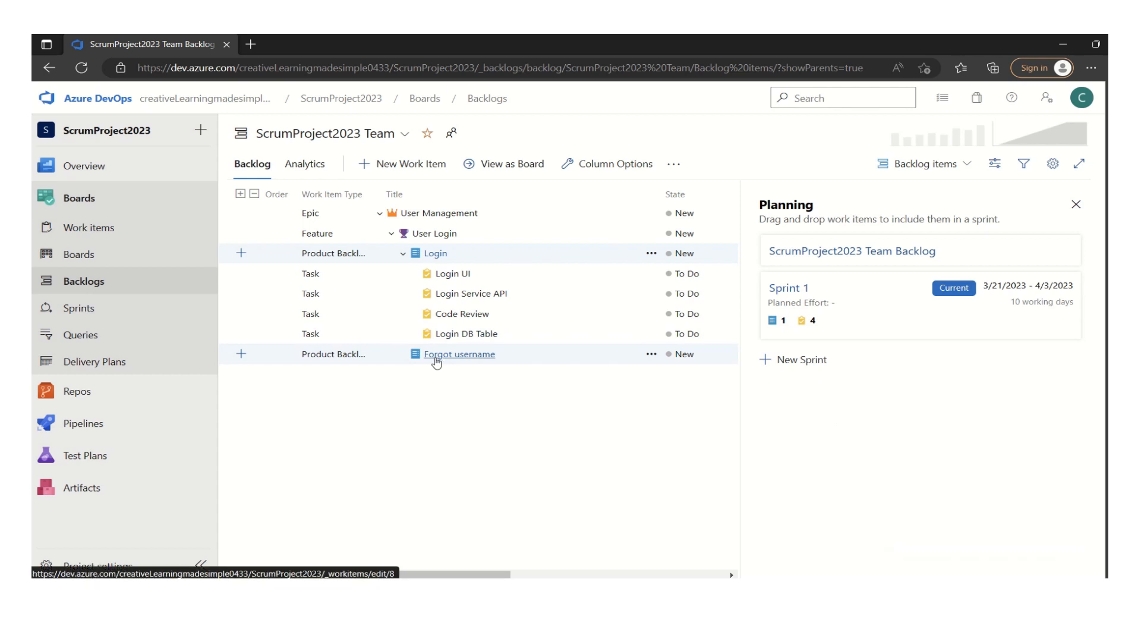
drag(459, 354, 889, 306)
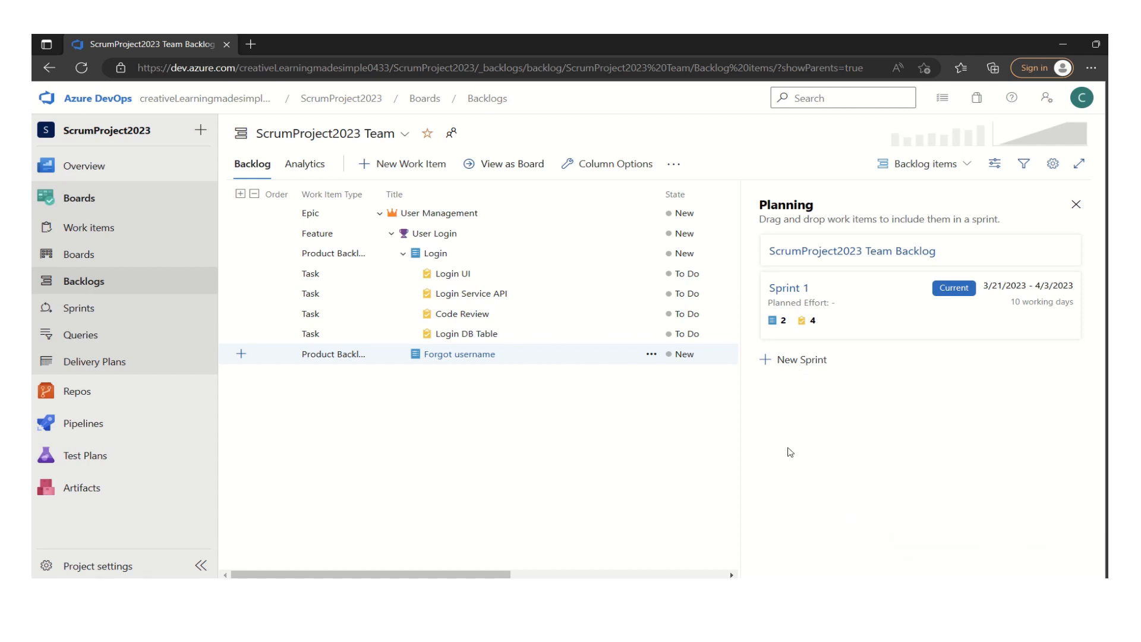
mouse_move(543, 430)
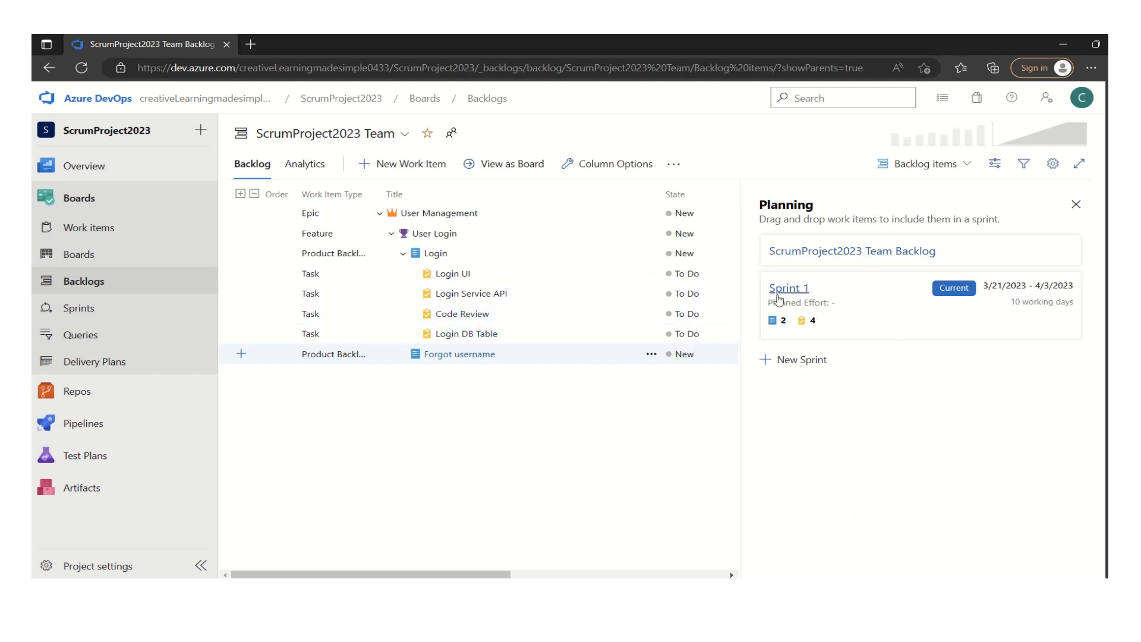
mouse_move(834, 335)
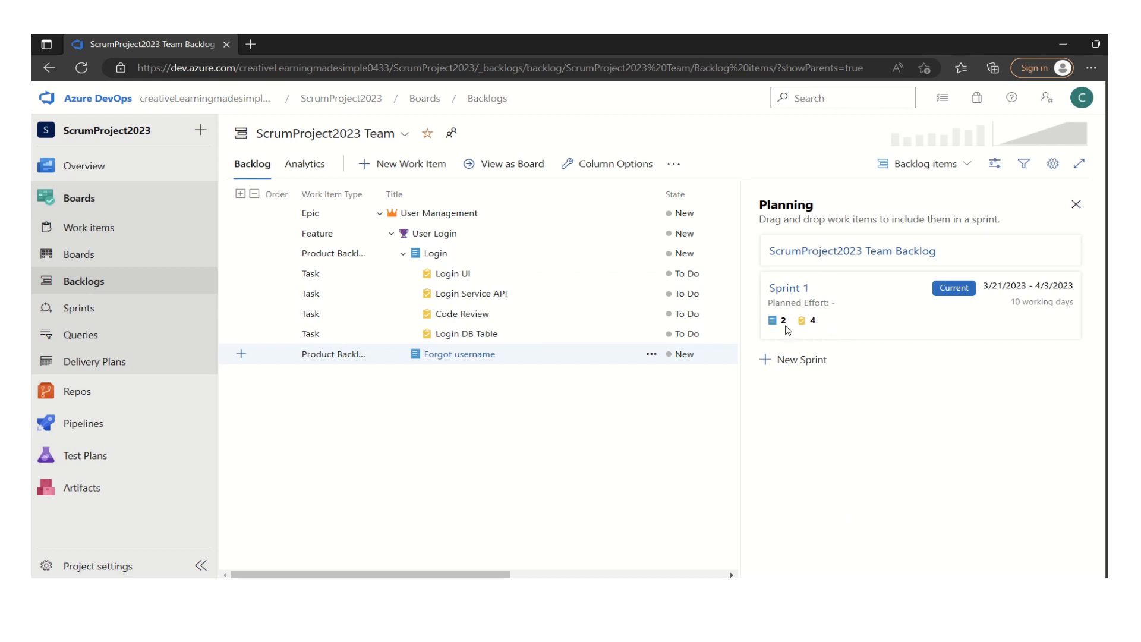
mouse_move(820, 333)
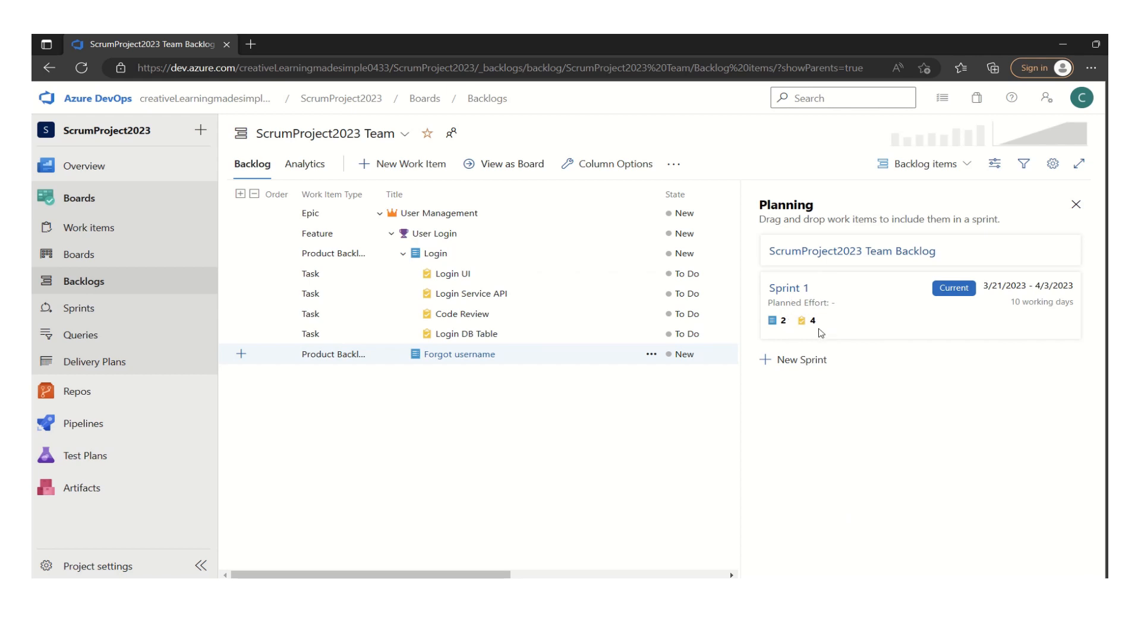
mouse_move(594, 407)
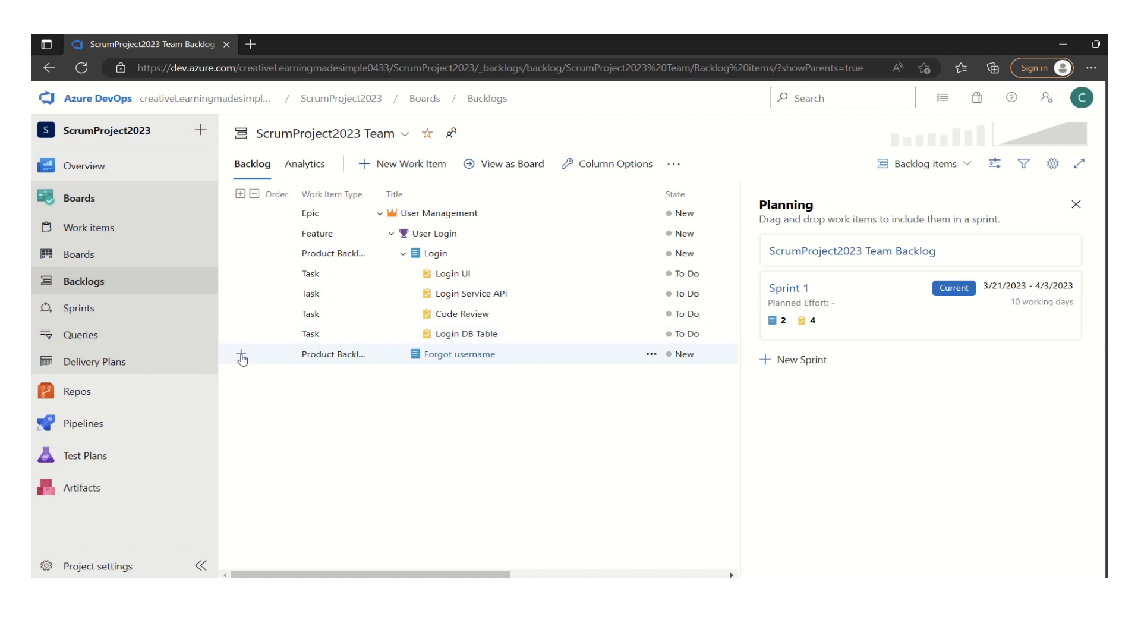
mouse_move(241, 358)
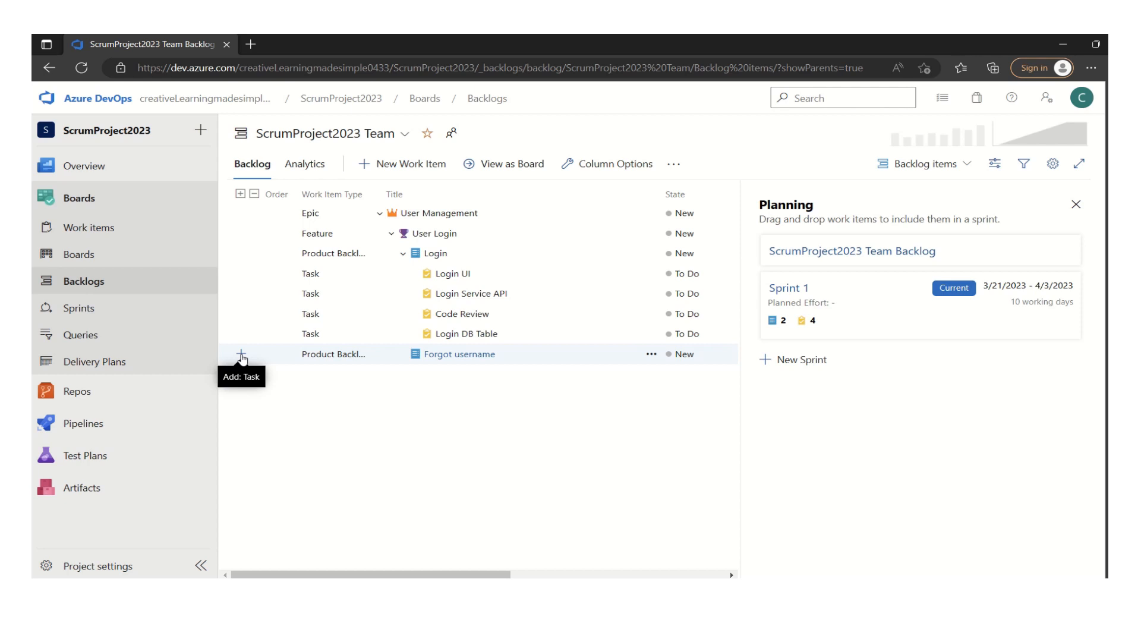
mouse_move(554, 436)
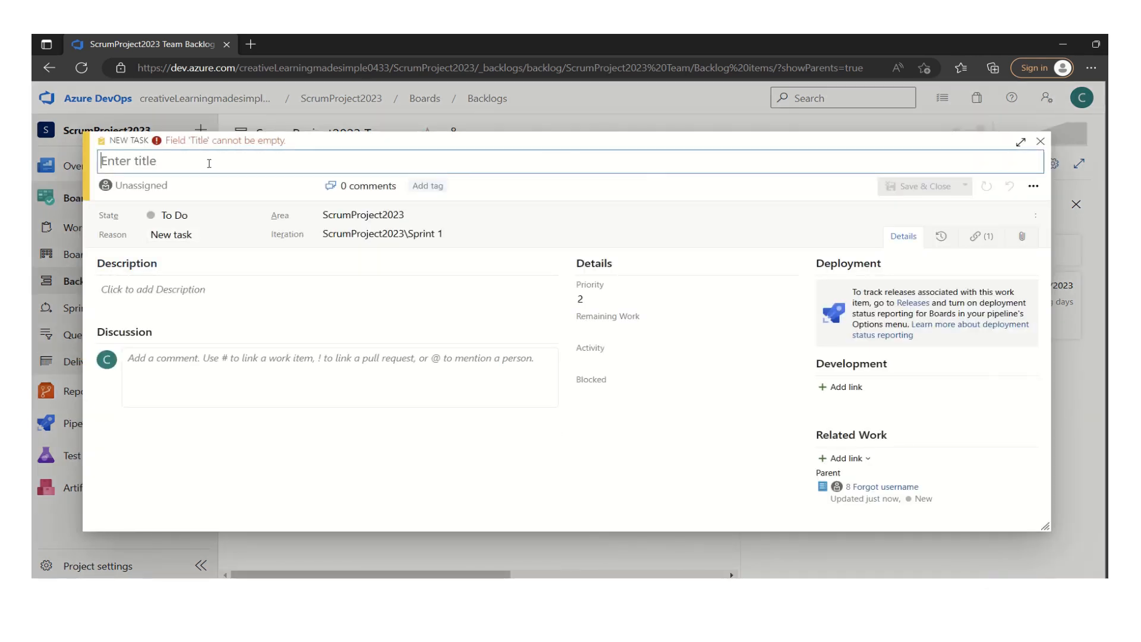
Step: Create the task 'Forgot Username UI' with Remaining Work 6 and save it
text(Forgot User)
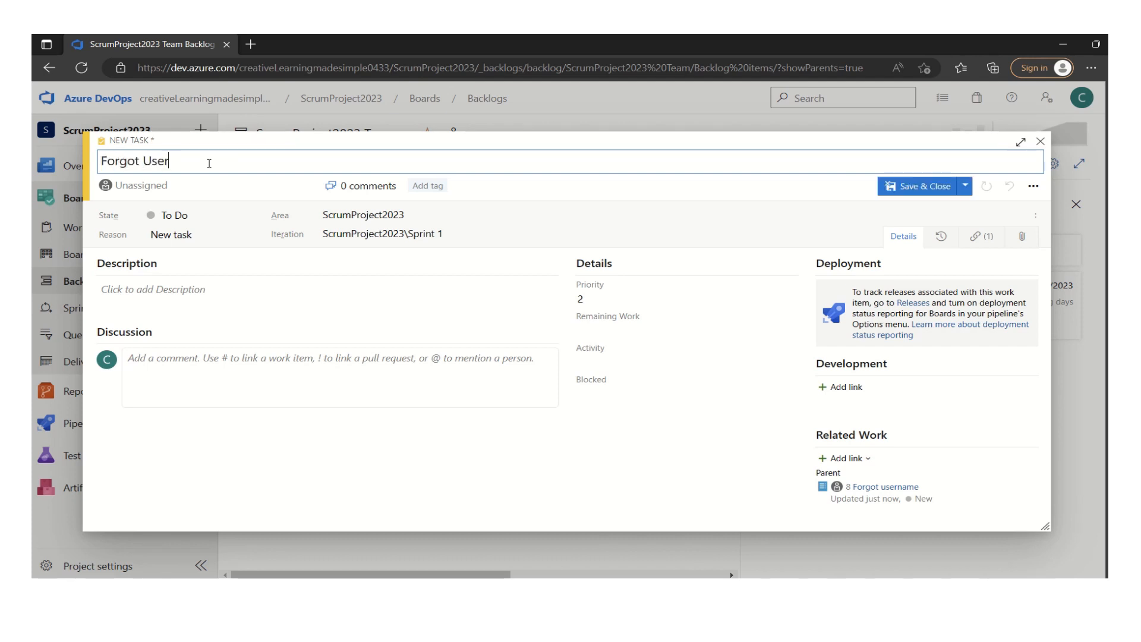
text(name UI)
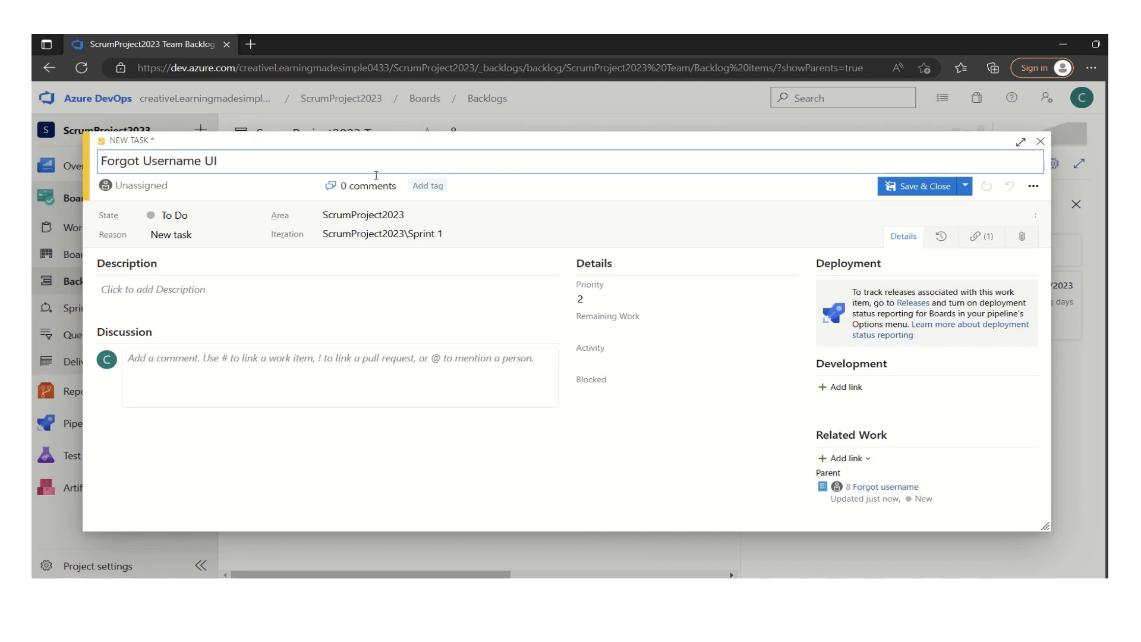
click(682, 328)
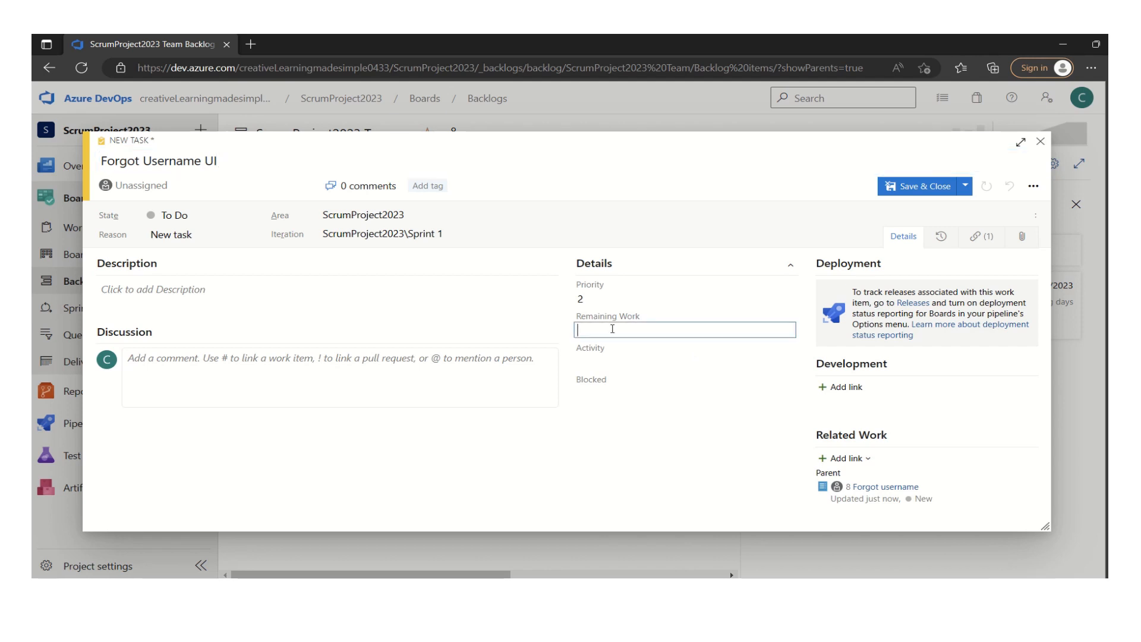
text(6)
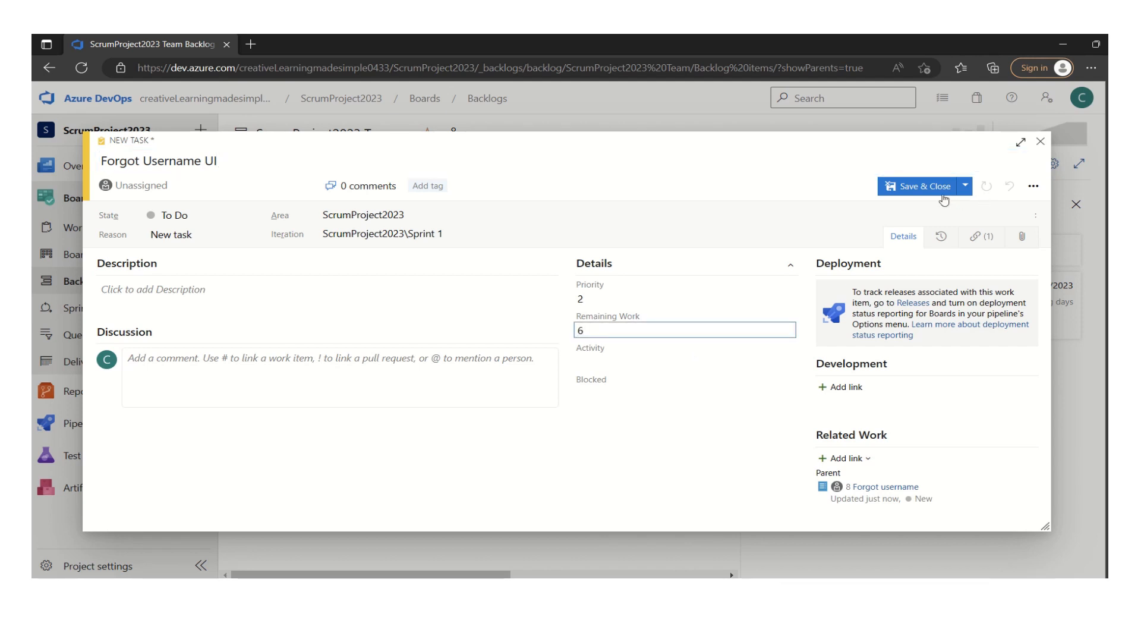
click(917, 186)
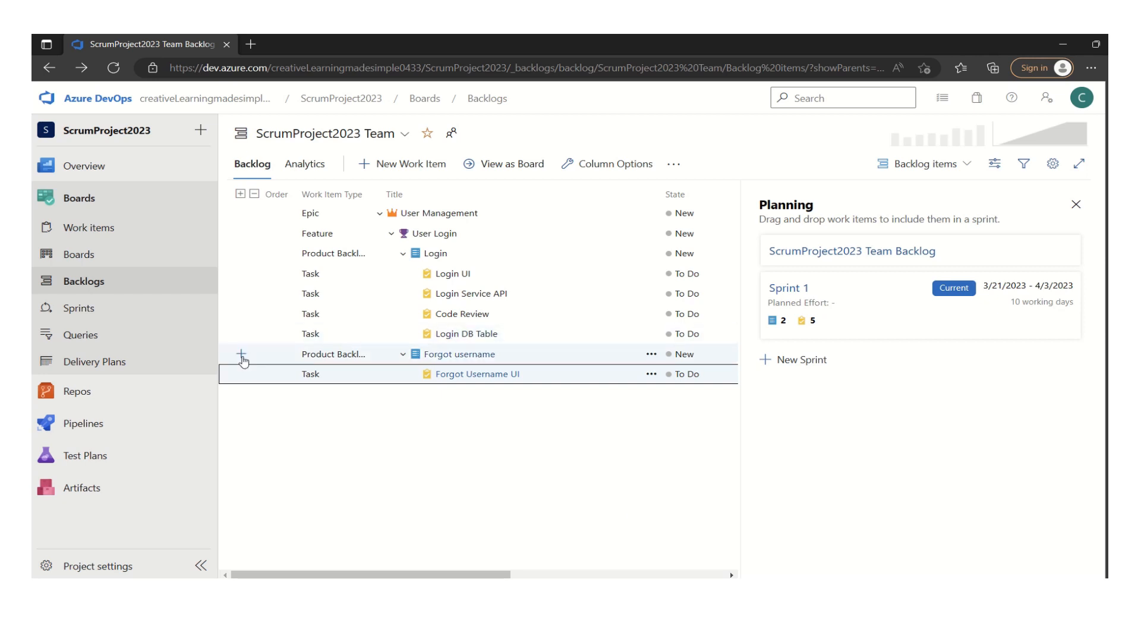
Step: Create the child task 'Forgot Username API' under Forgot username with Remaining Work 8 and save it
click(243, 357)
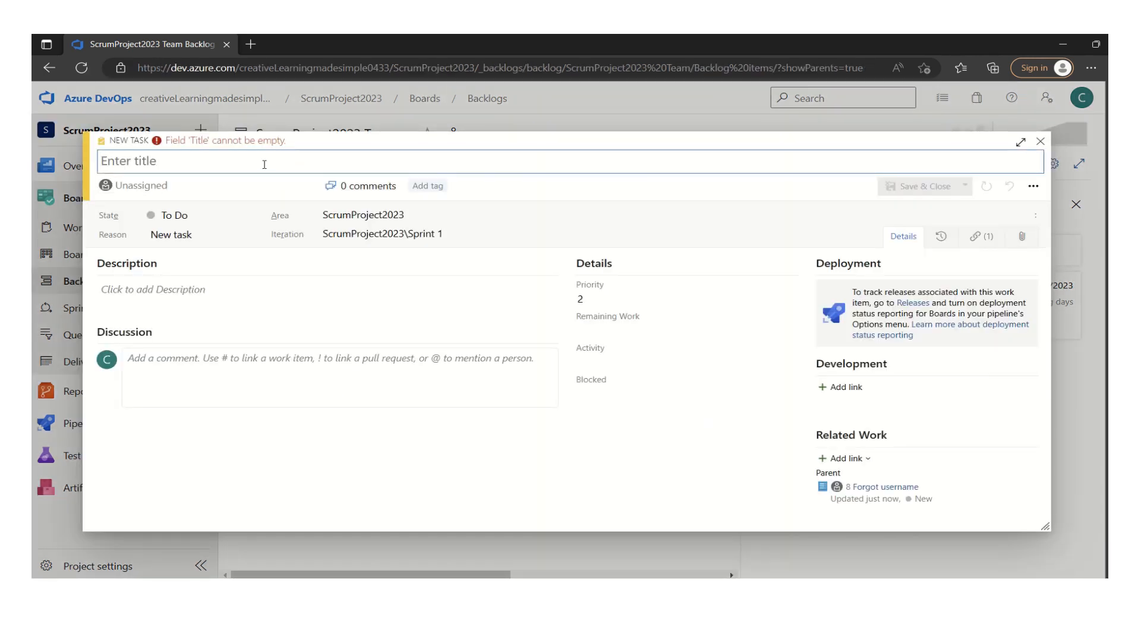
text(Forgot Username API)
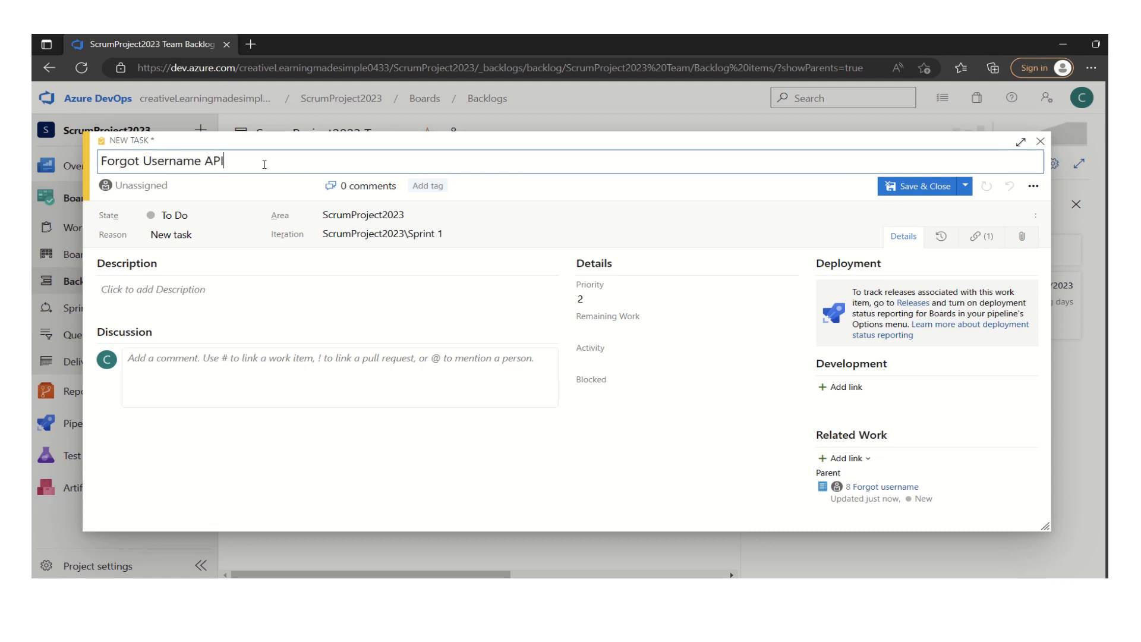
click(684, 329)
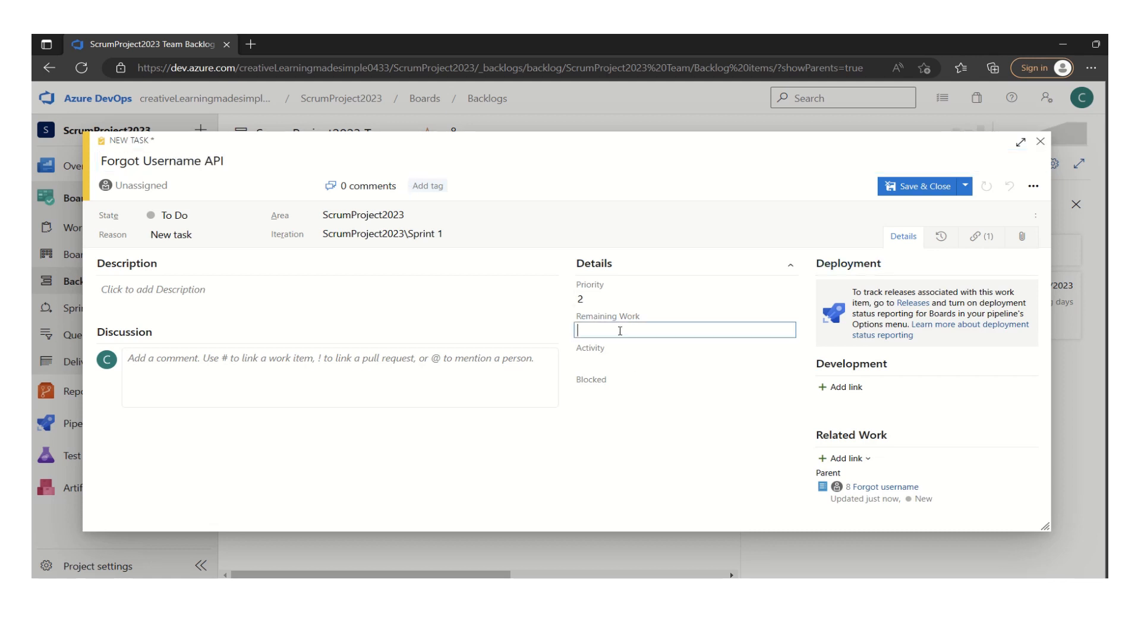
text(8)
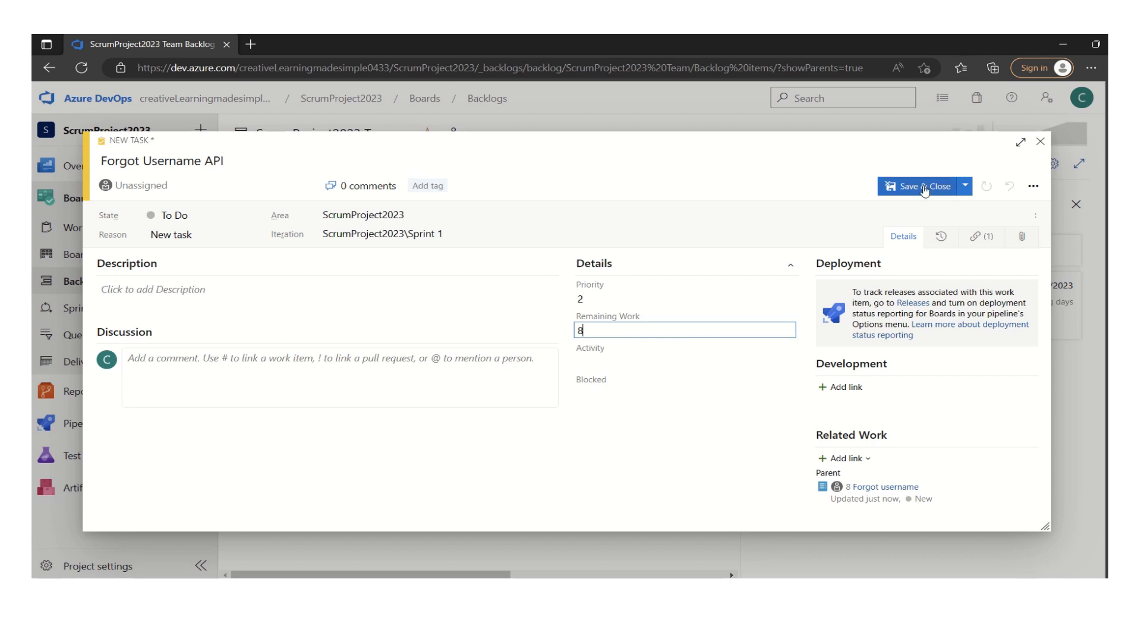
click(918, 187)
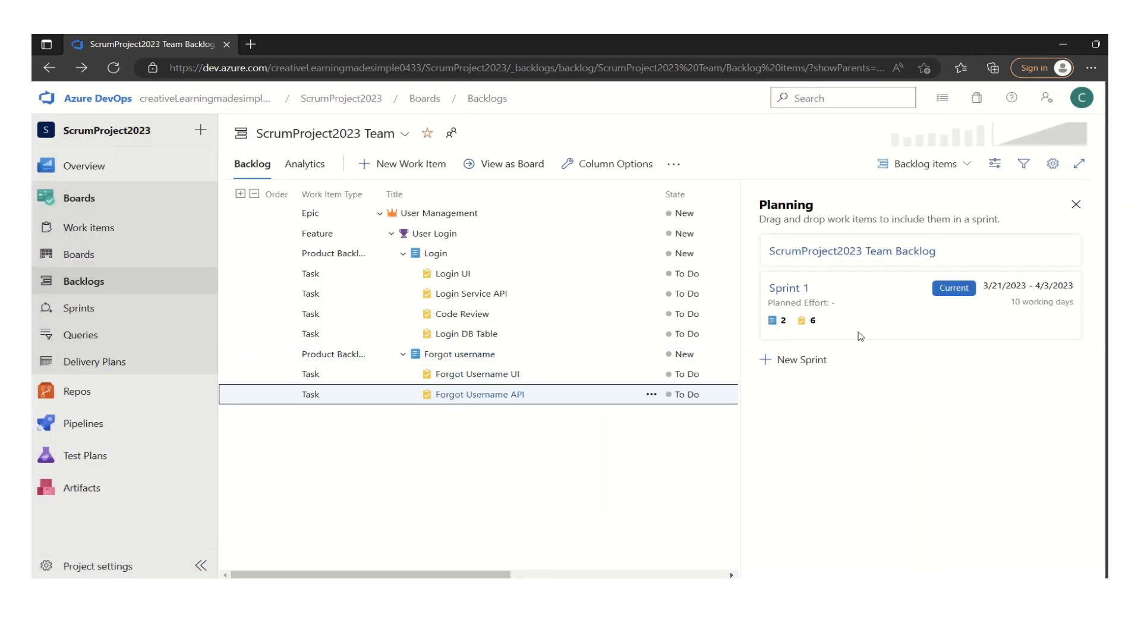
mouse_move(78, 315)
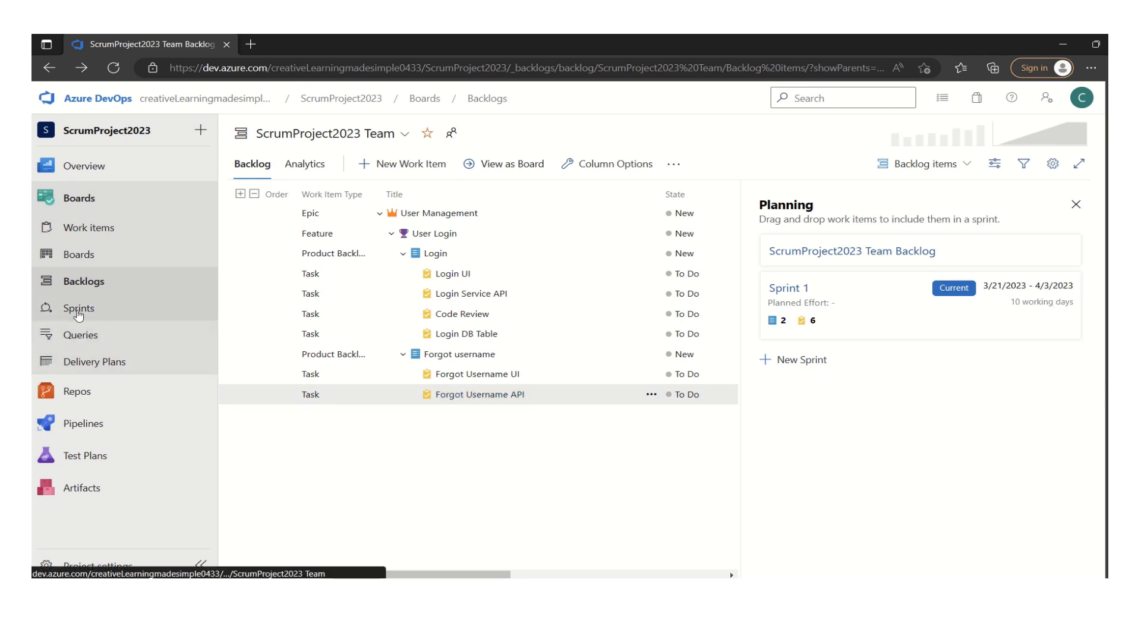
Step: Show Sprint 1's backlog with Login and Forgot username expanded to list their tasks
click(78, 307)
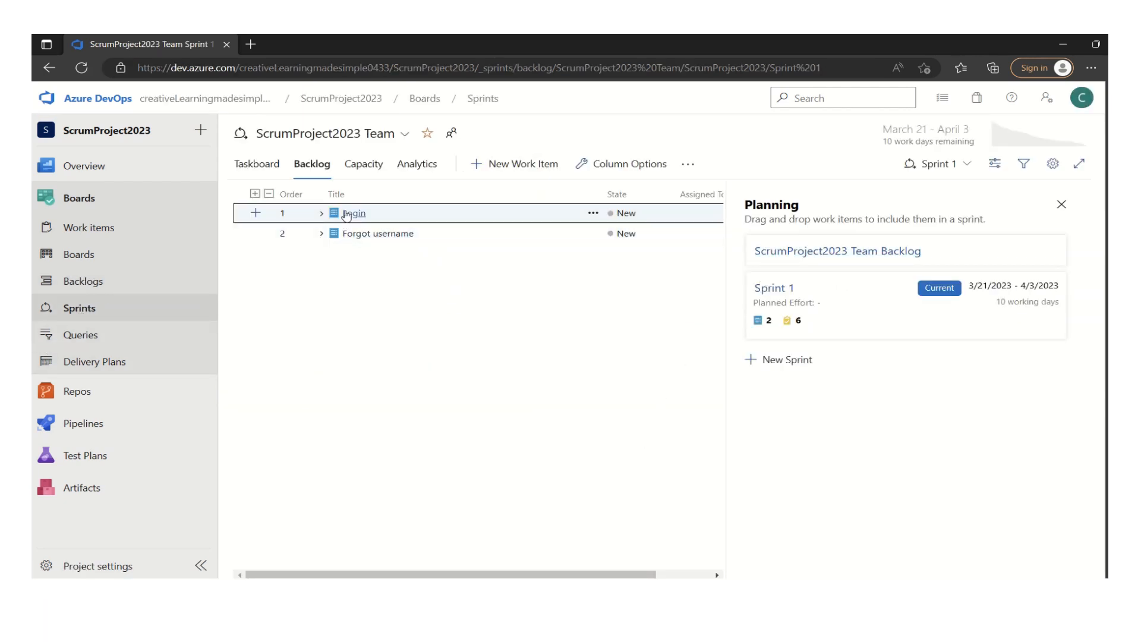
click(321, 213)
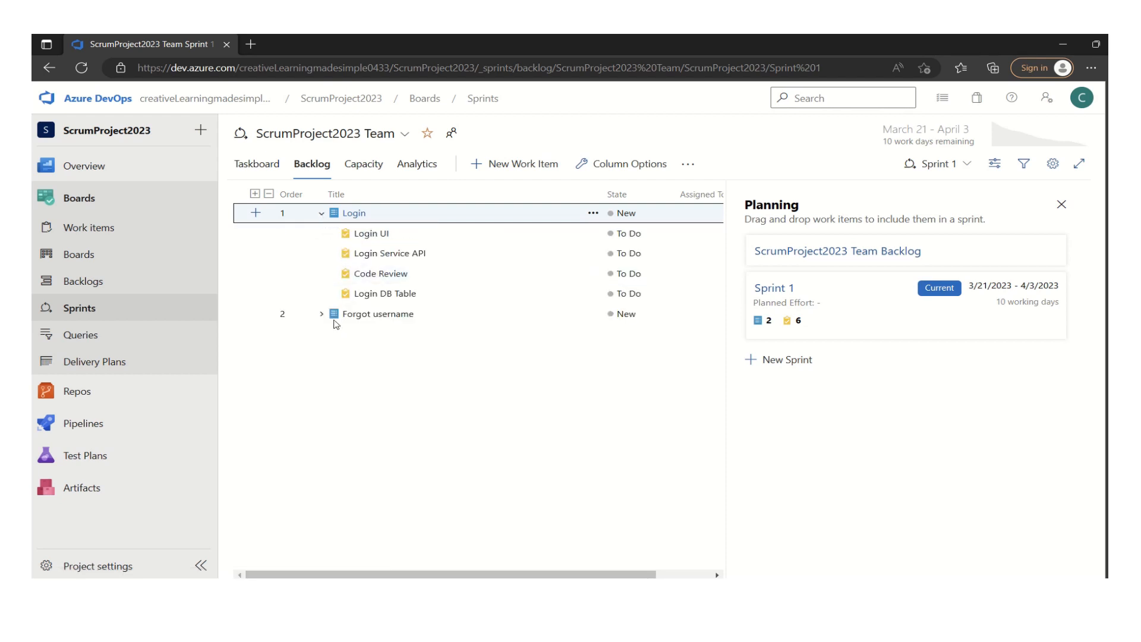
click(320, 314)
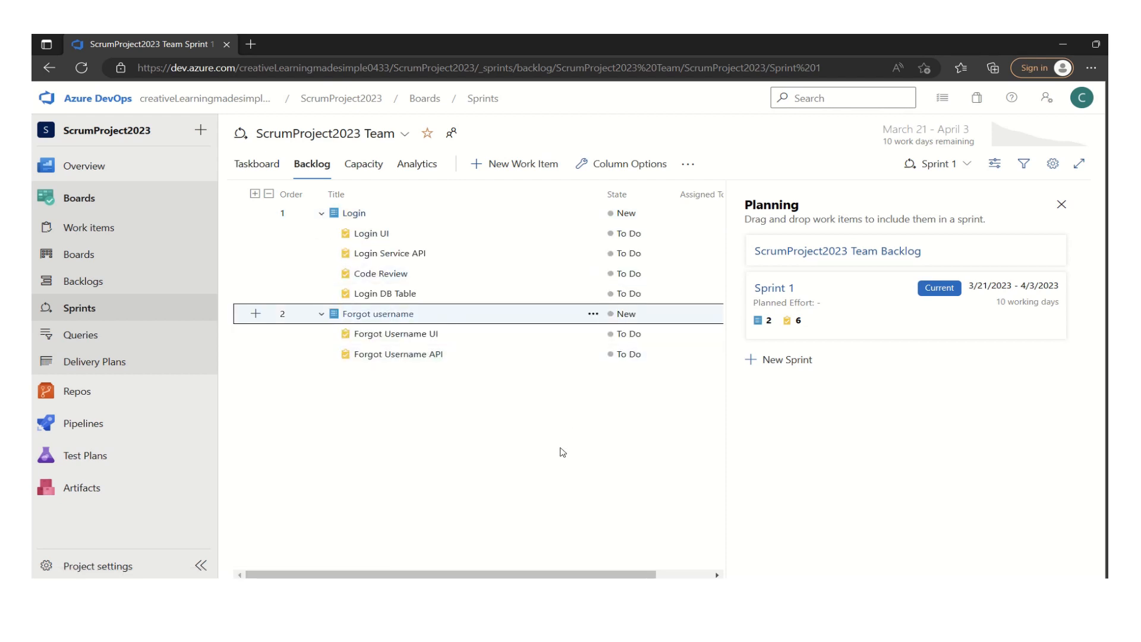
mouse_move(653, 492)
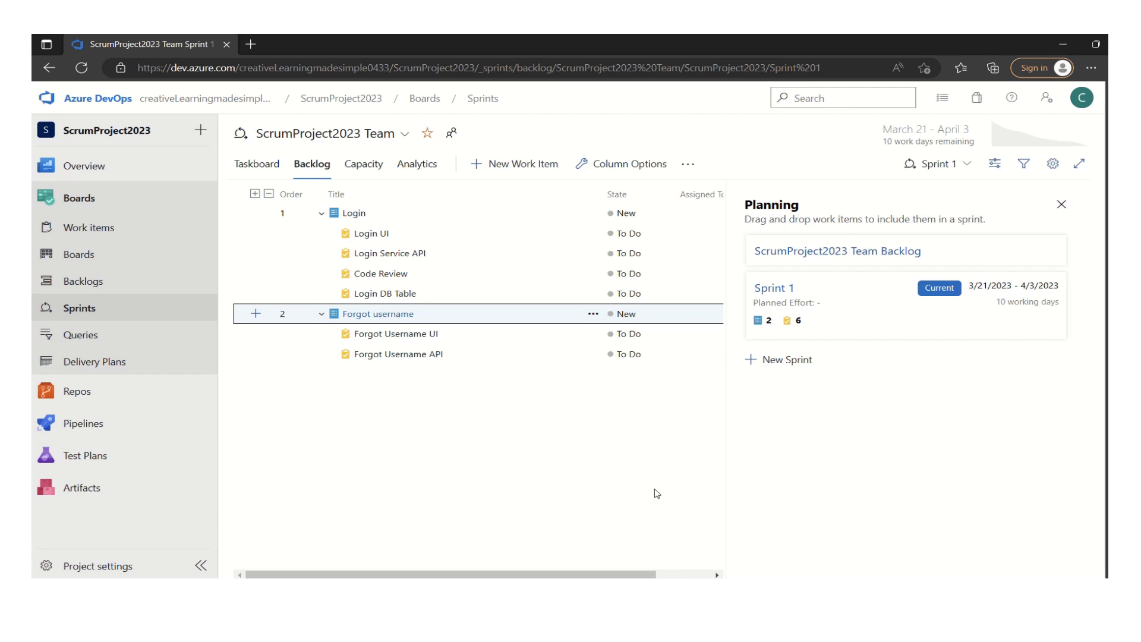
mouse_move(929, 492)
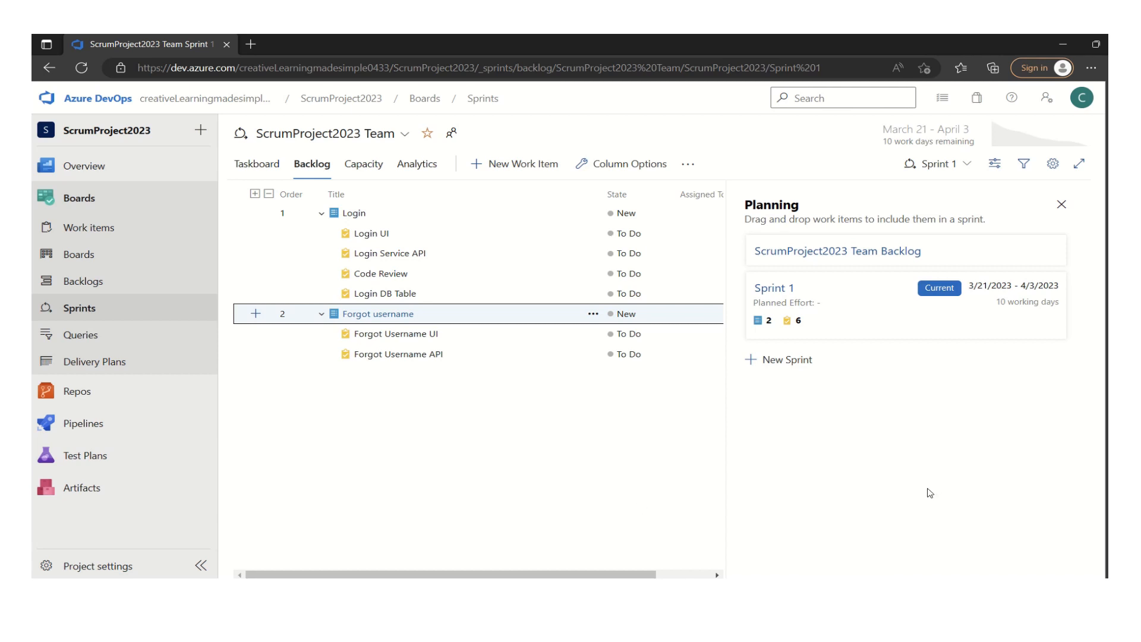
mouse_move(857, 390)
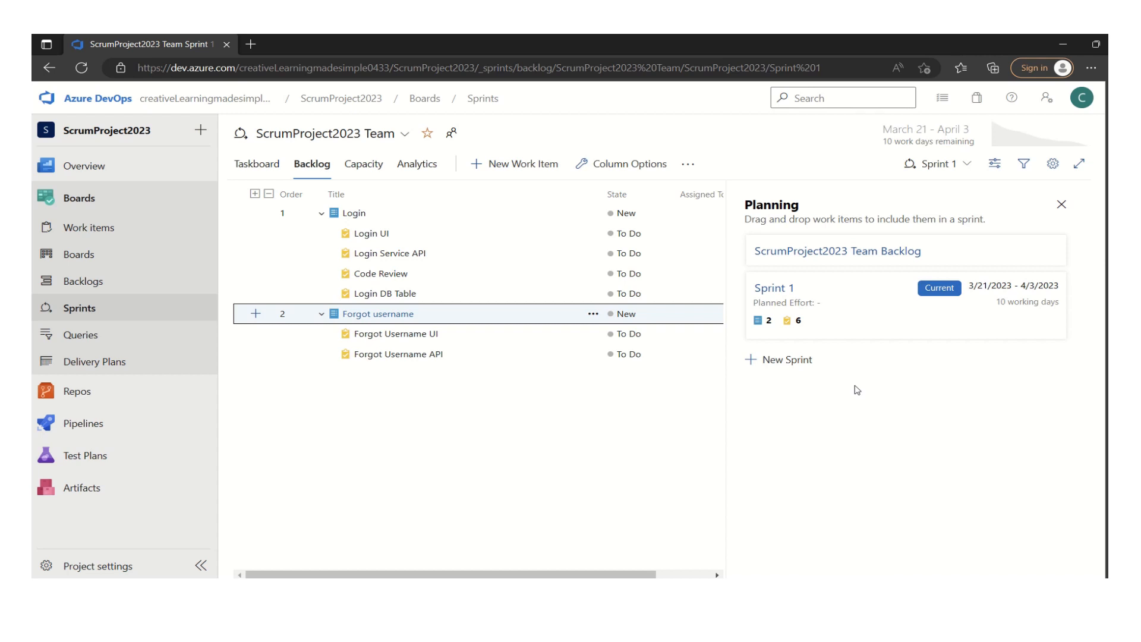
mouse_move(595, 501)
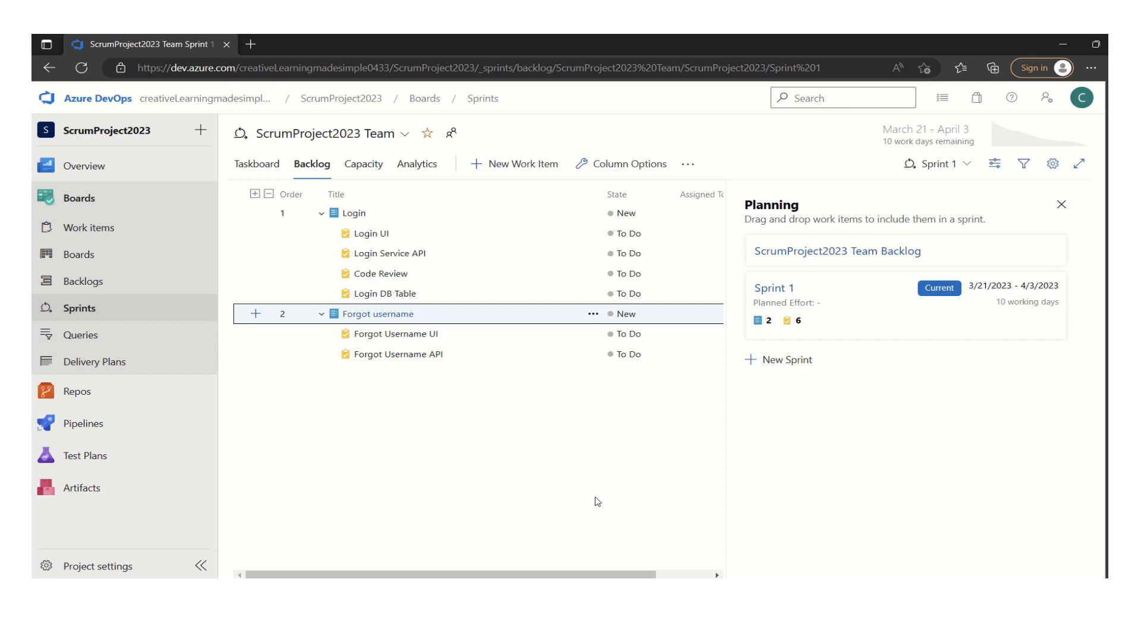
mouse_move(866, 384)
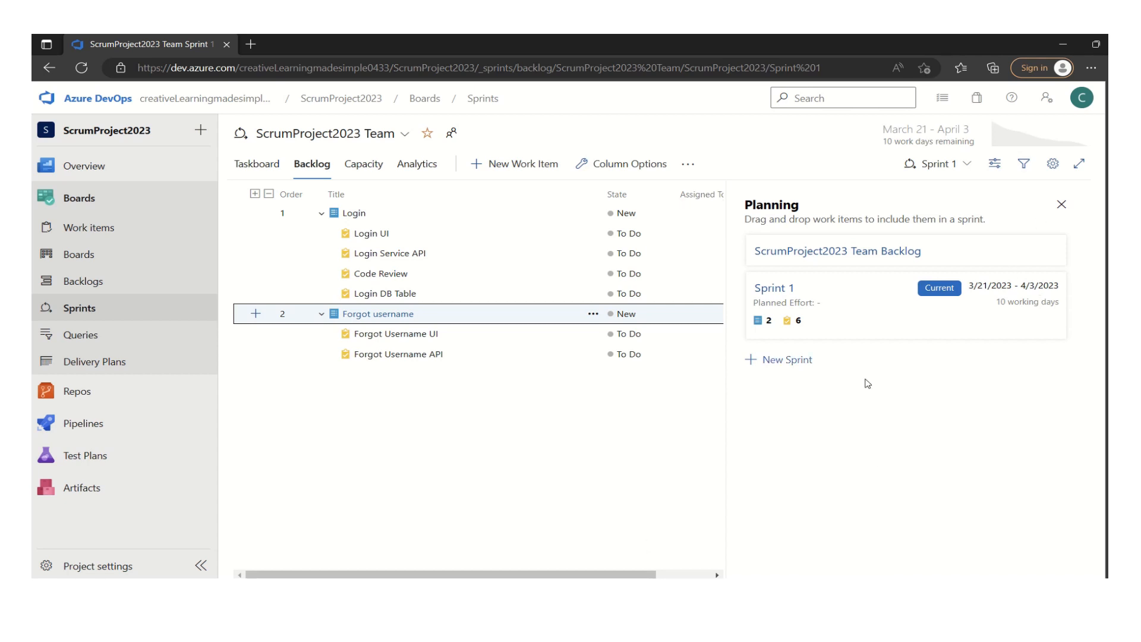
mouse_move(896, 468)
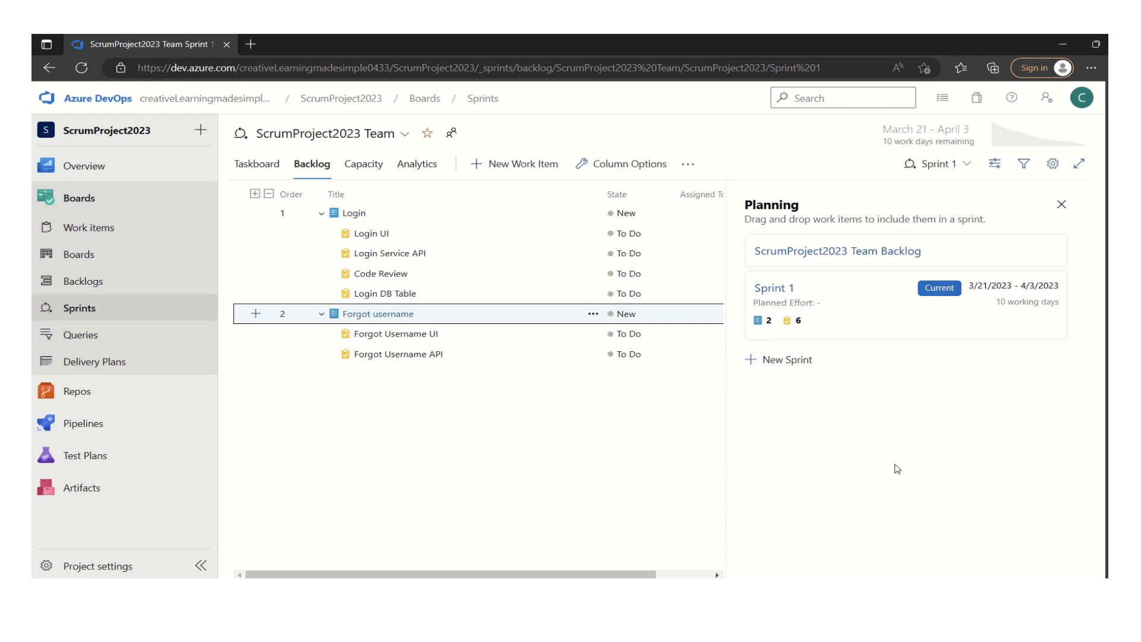
mouse_move(899, 454)
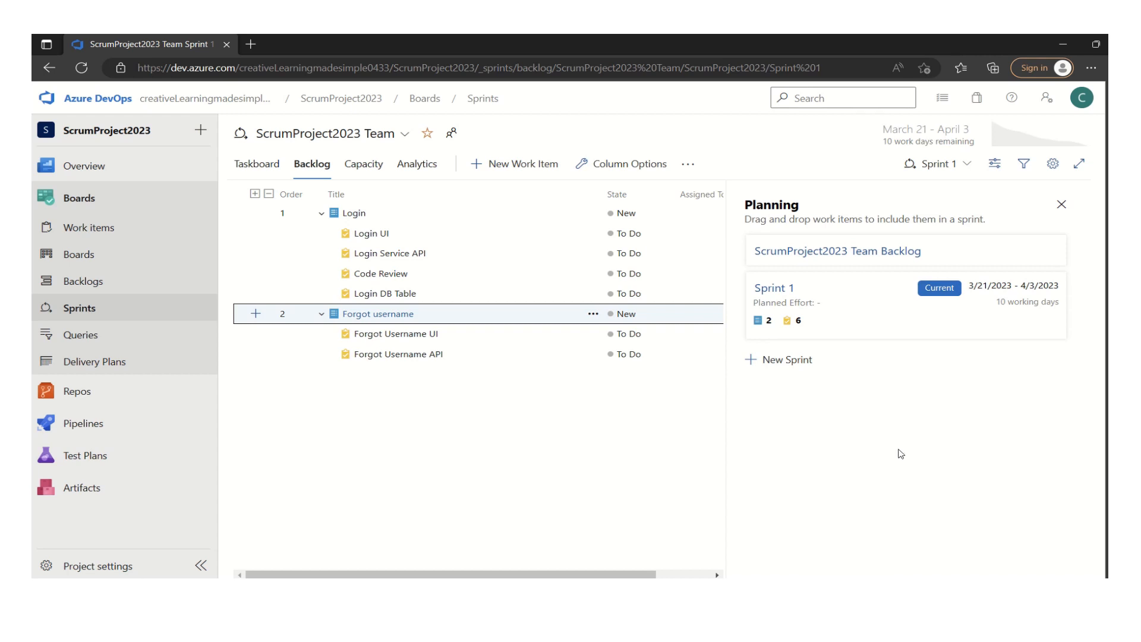